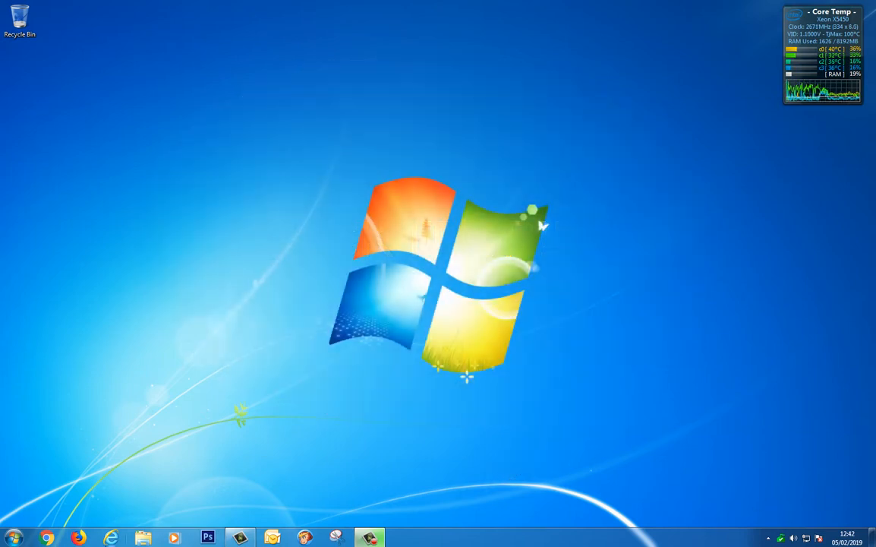
Open Computer from the Start menu to view the drives (D: 1.81 TB, F: ESD-USB)
{"action": "left_click", "coordinate": [13, 536]}
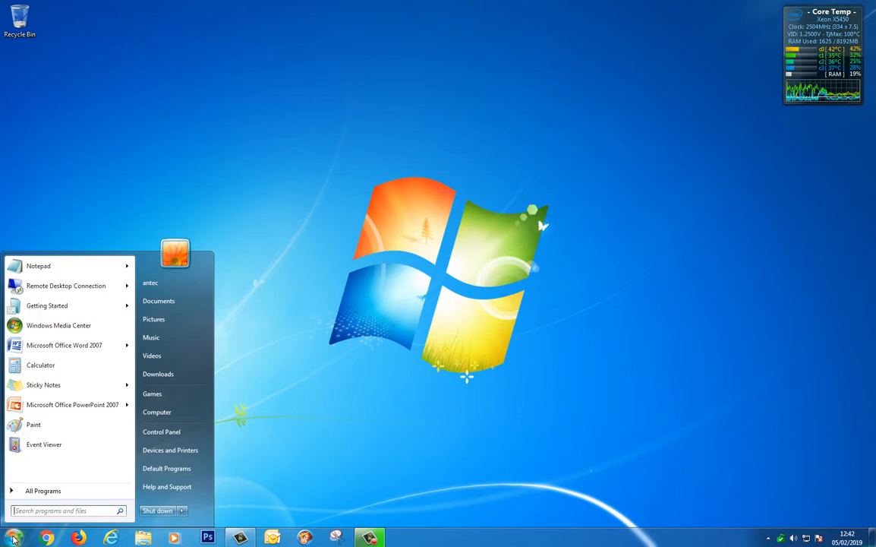
{"action": "left_click", "coordinate": [157, 412]}
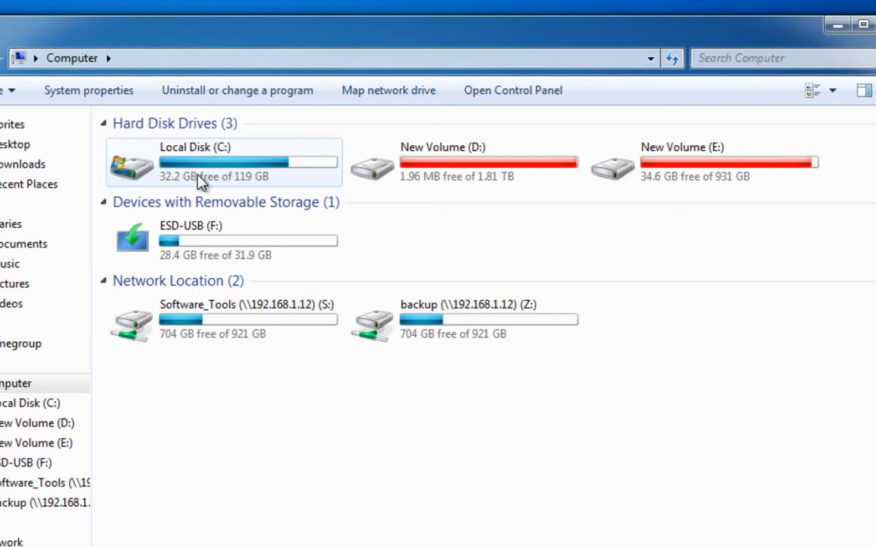
{"action": "mouse_move", "coordinate": [426, 171]}
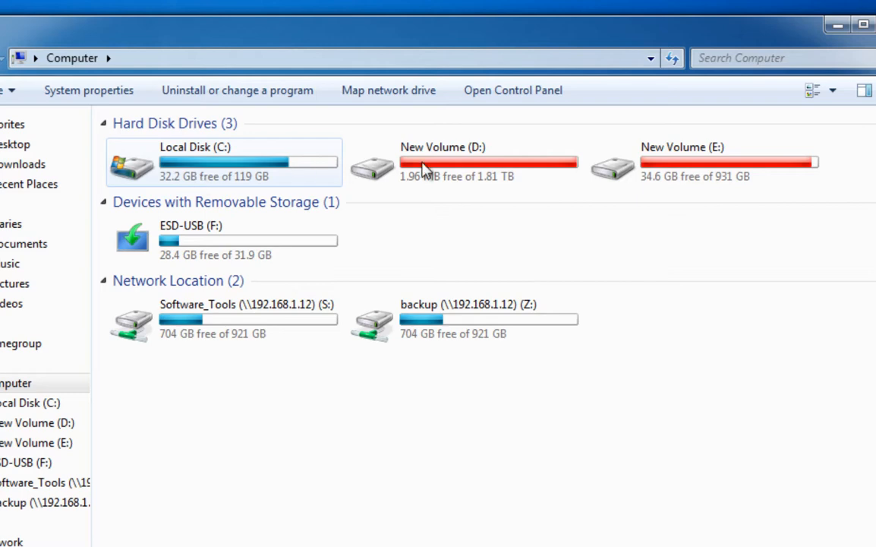
{"action": "mouse_move", "coordinate": [681, 162]}
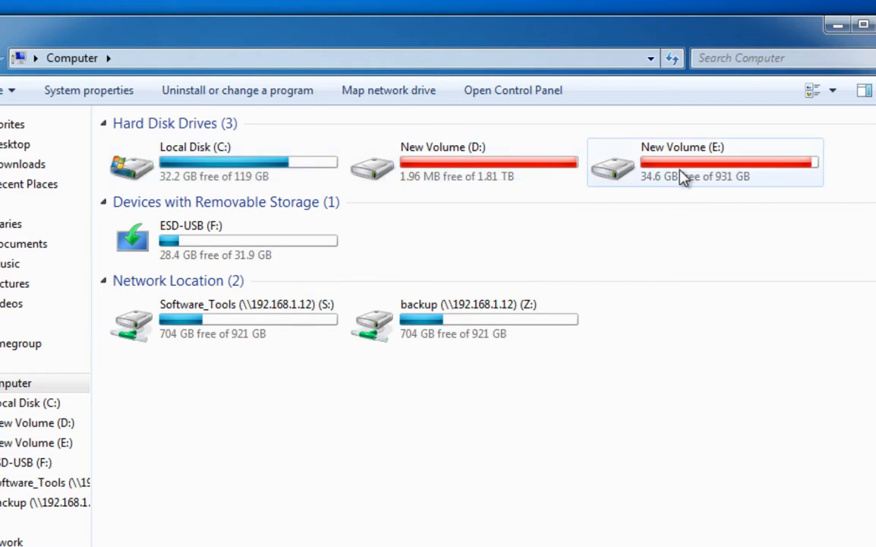
{"action": "mouse_move", "coordinate": [175, 251]}
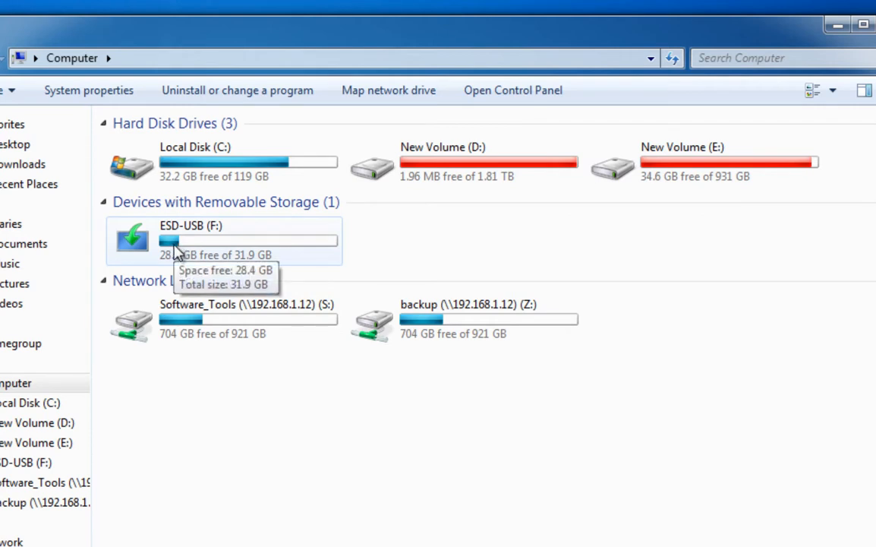
{"action": "mouse_move", "coordinate": [247, 261]}
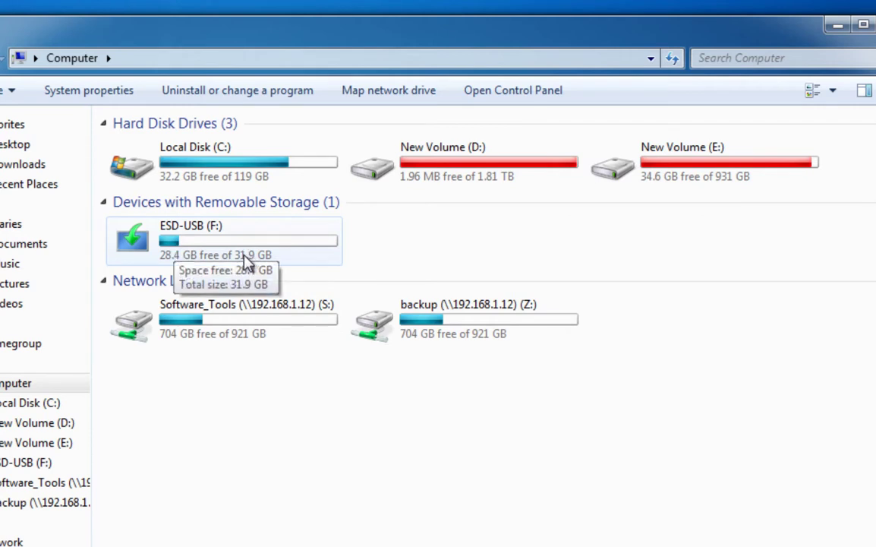
{"action": "mouse_move", "coordinate": [230, 255]}
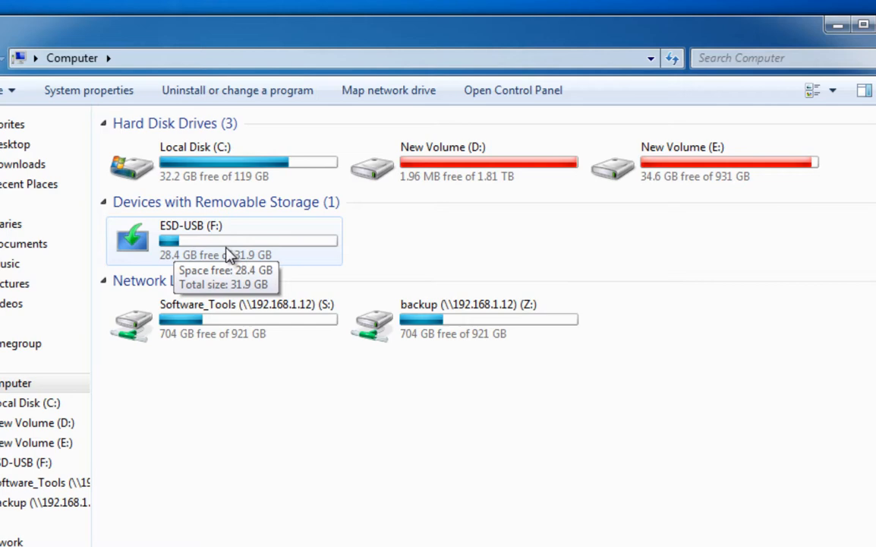
{"action": "mouse_move", "coordinate": [465, 163]}
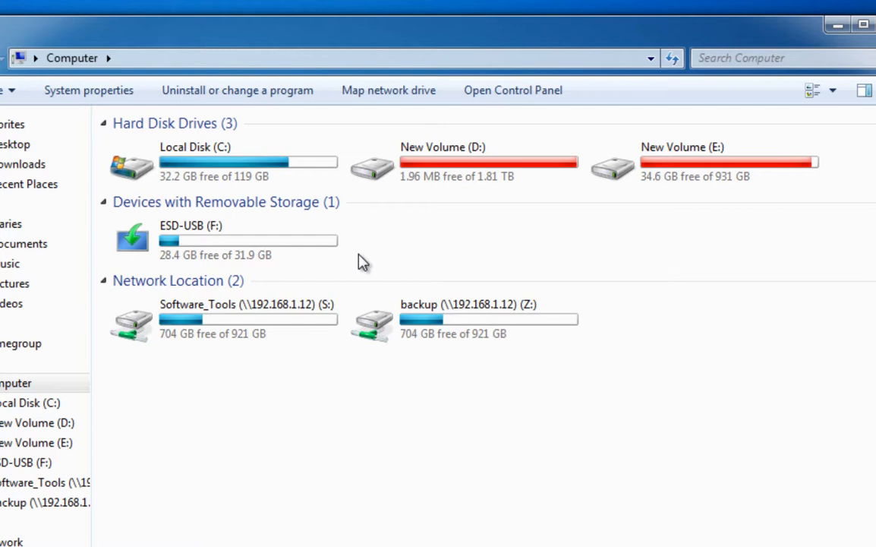
{"action": "mouse_move", "coordinate": [783, 98]}
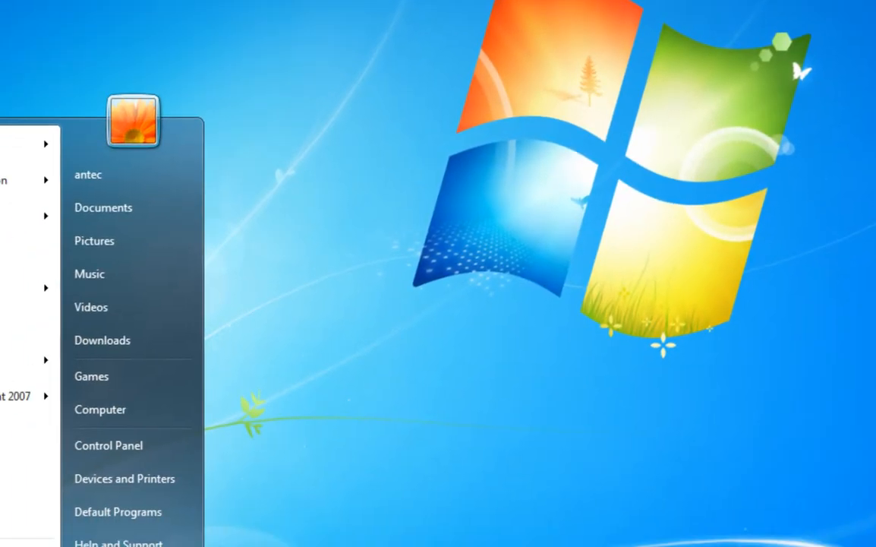
Launch Command Prompt as administrator, start DiskPart and run list disk
{"action": "type", "text": "cmd"}
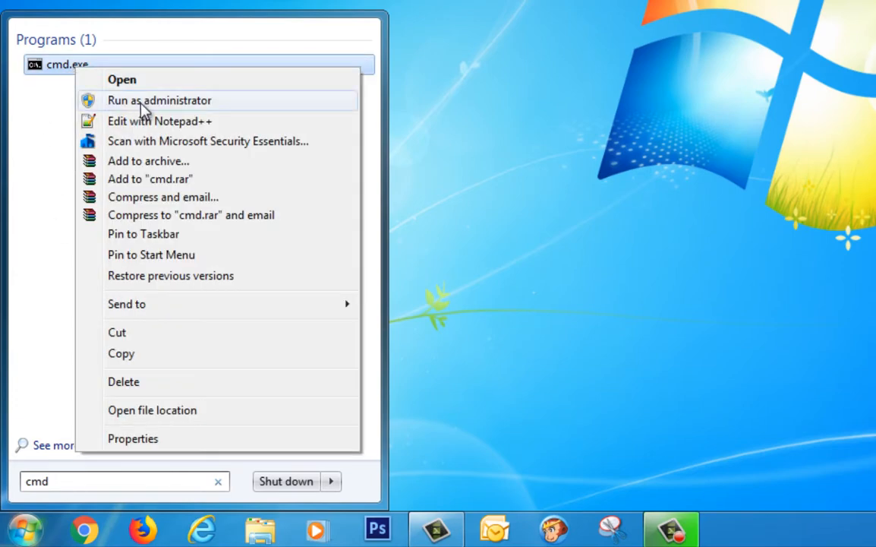
{"action": "left_click", "coordinate": [160, 100]}
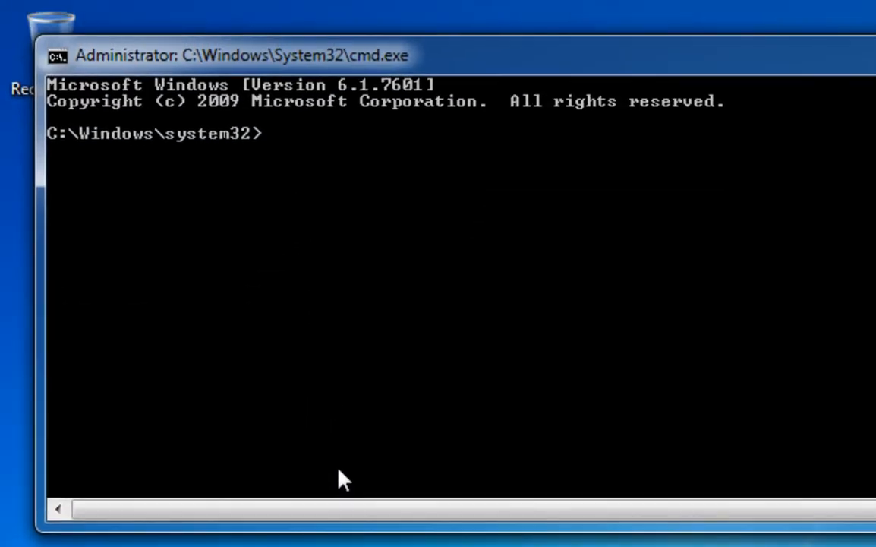
{"action": "type", "text": "dis"}
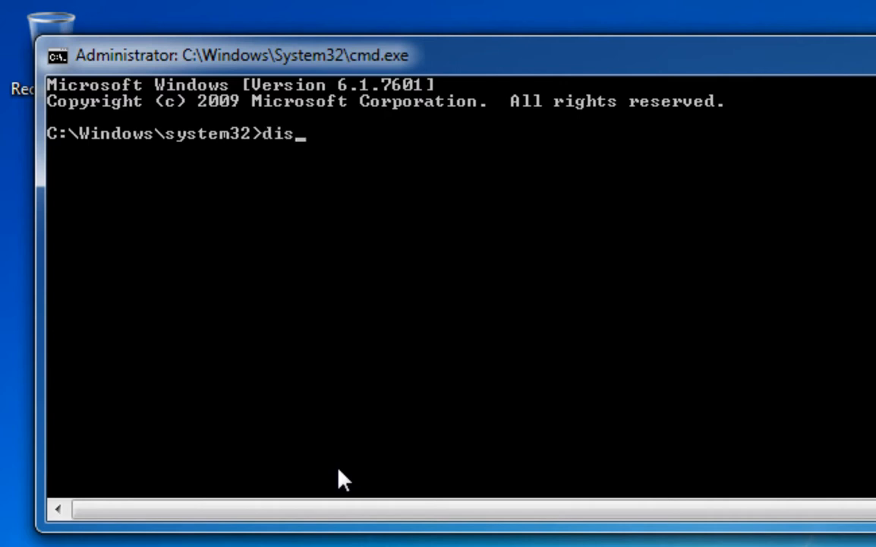
{"action": "type", "text": "kpart"}
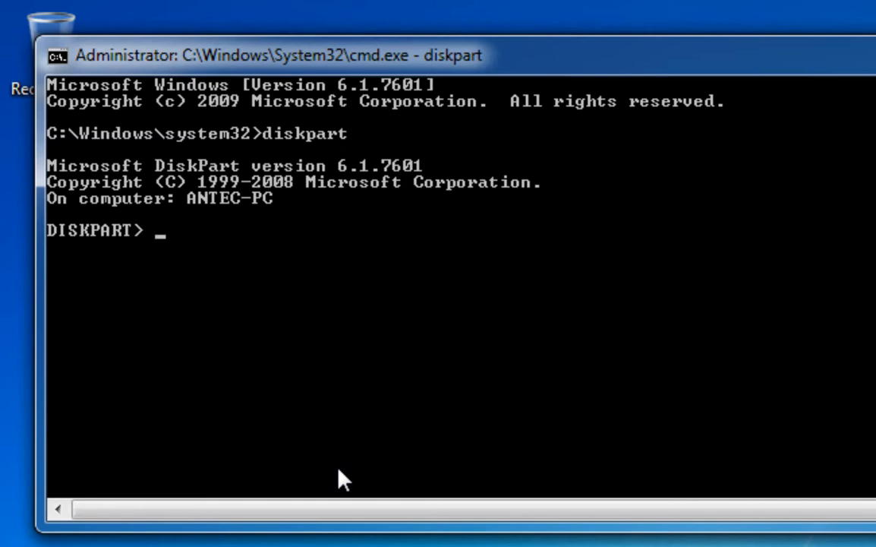
{"action": "type", "text": "list dis"}
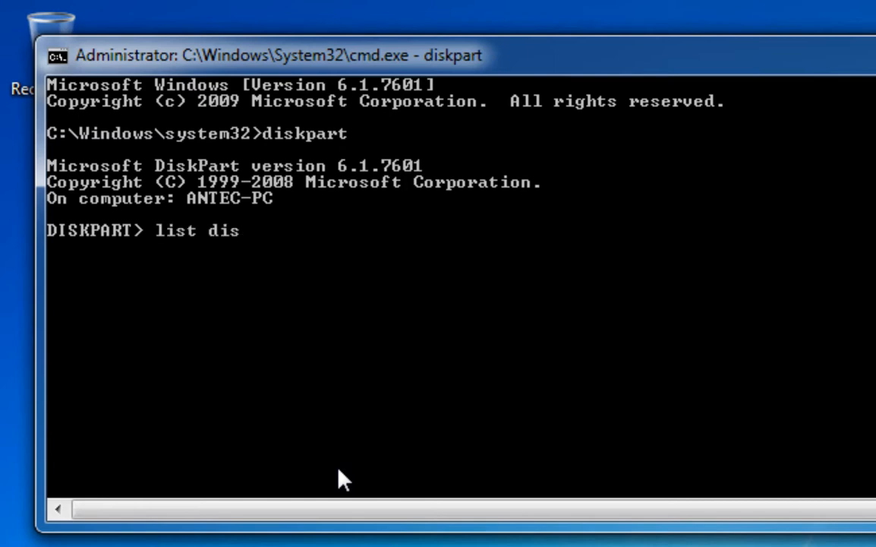
{"action": "key", "text": "Return"}
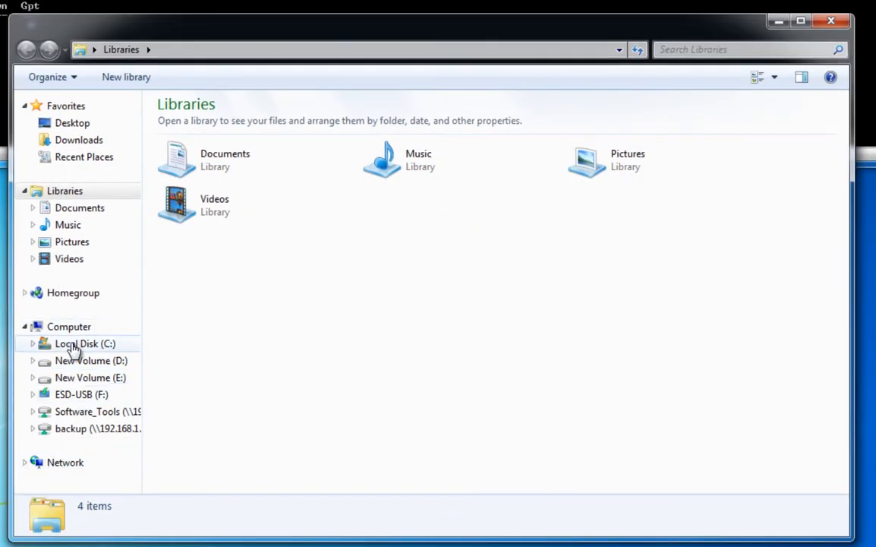
Compare drive sizes in Explorer's Computer view, then close the window
{"action": "left_click", "coordinate": [68, 326]}
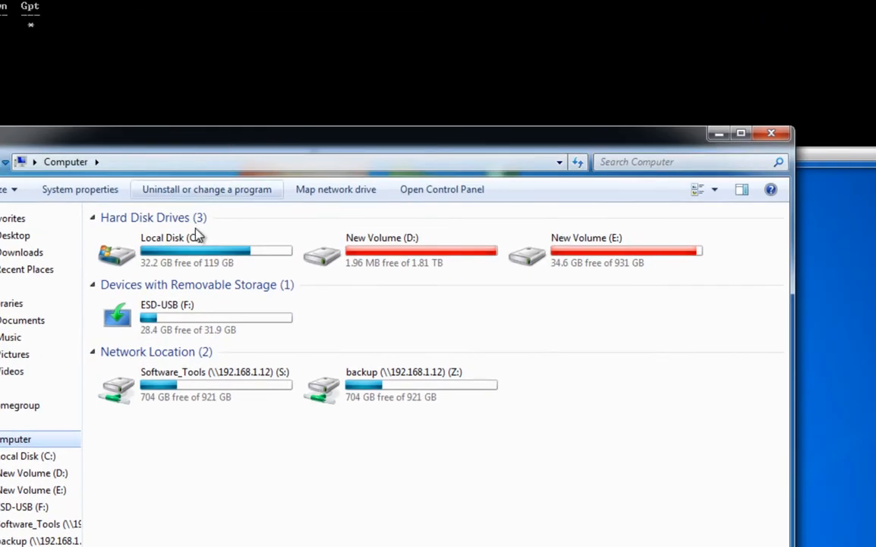
{"action": "left_click", "coordinate": [194, 251]}
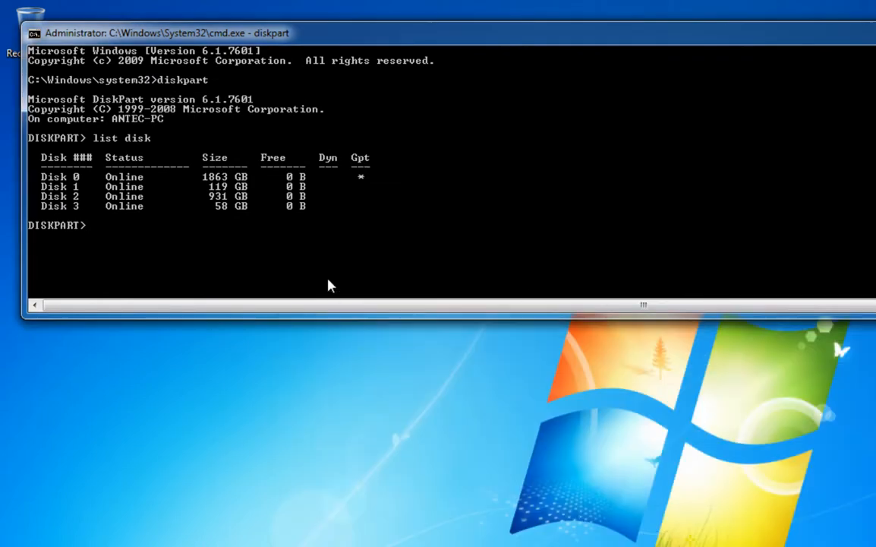
{"action": "mouse_move", "coordinate": [113, 241]}
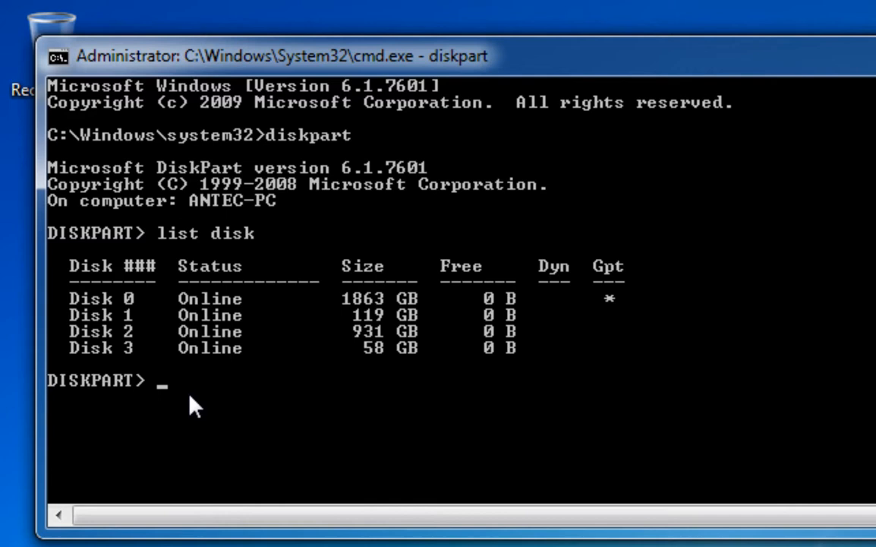
Select disk 3, clean it, and list disks to confirm 58 GB free
{"action": "type", "text": "selec"}
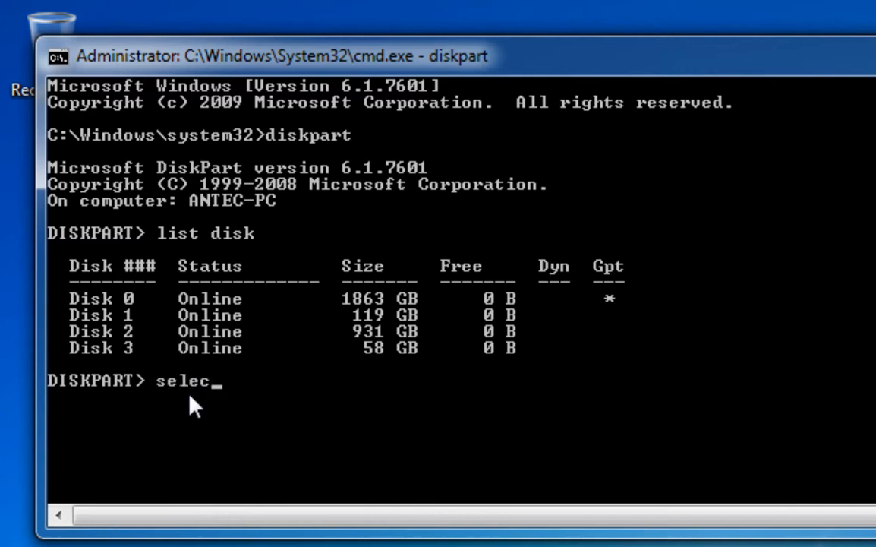
{"action": "type", "text": "t disk 3"}
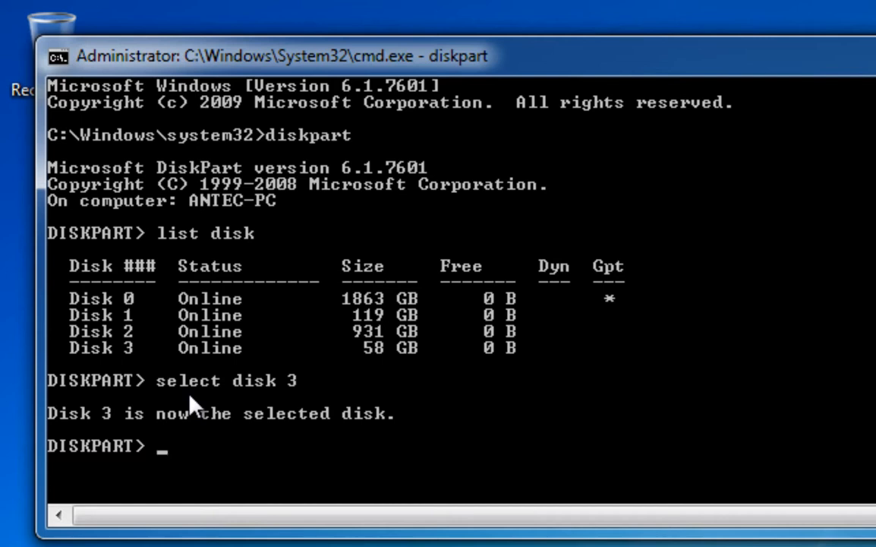
{"action": "type", "text": "clean"}
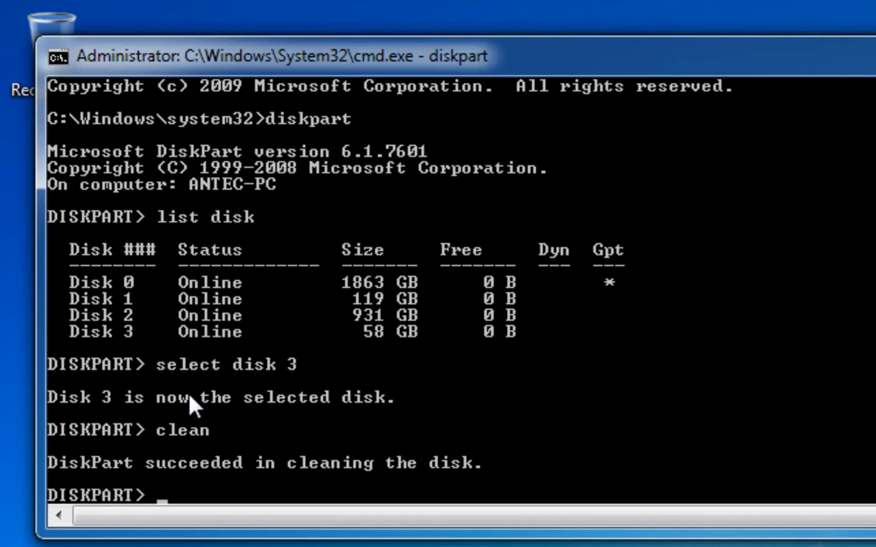
{"action": "type", "text": "list disk"}
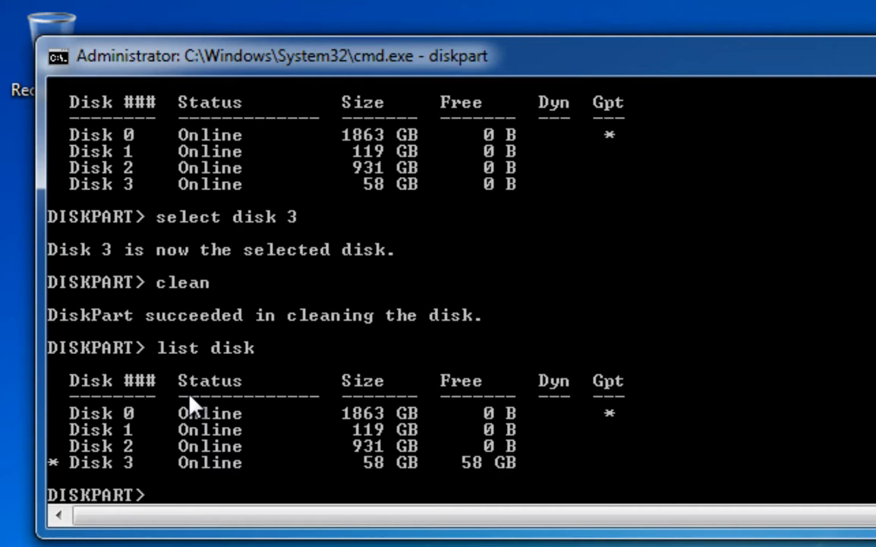
Create a primary partition on the cleaned disk 3
{"action": "type", "text": "create"}
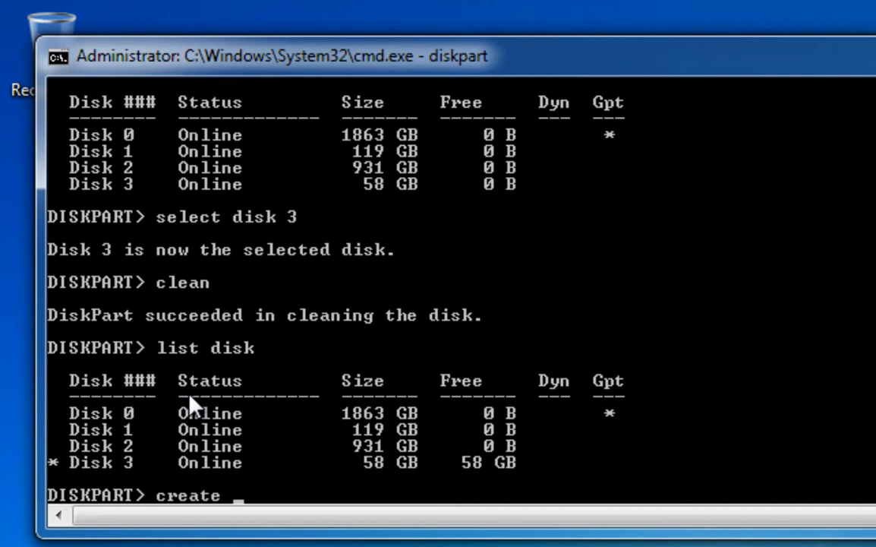
{"action": "type", "text": "partition"}
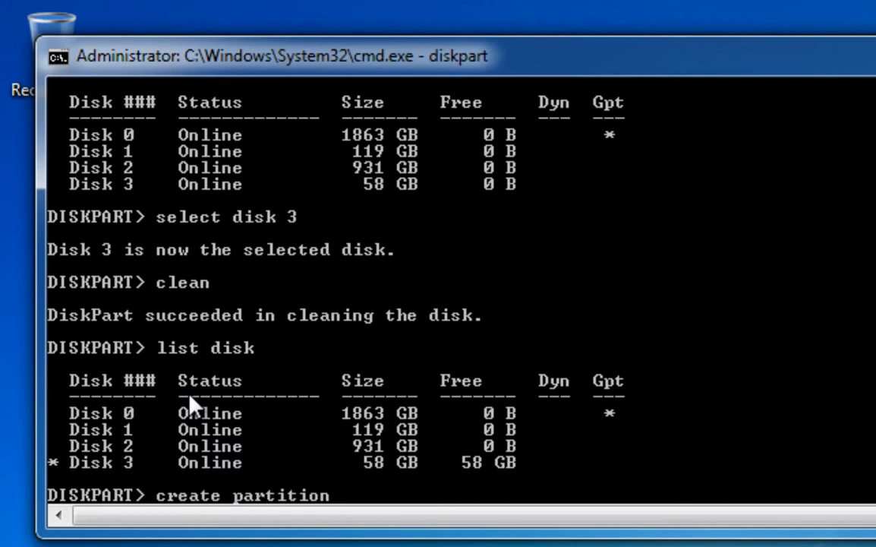
{"action": "type", "text": "primary"}
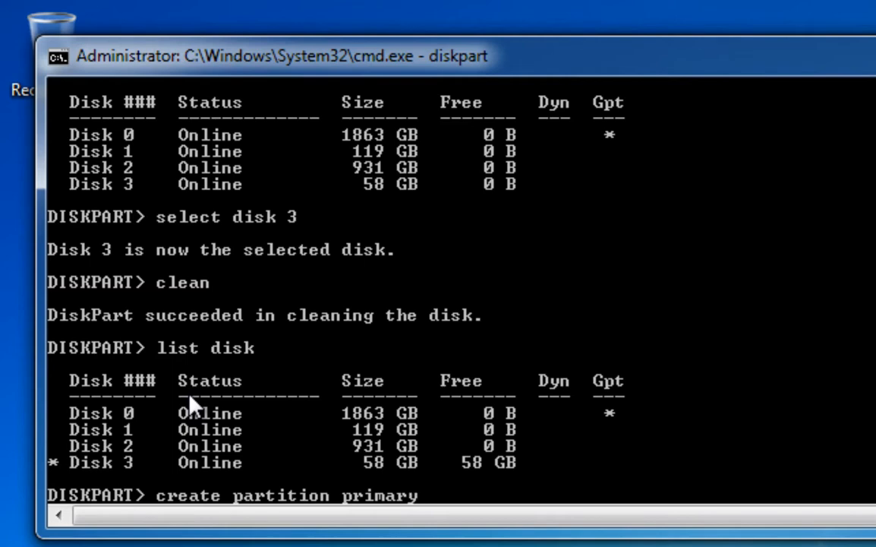
{"action": "key", "text": "Return"}
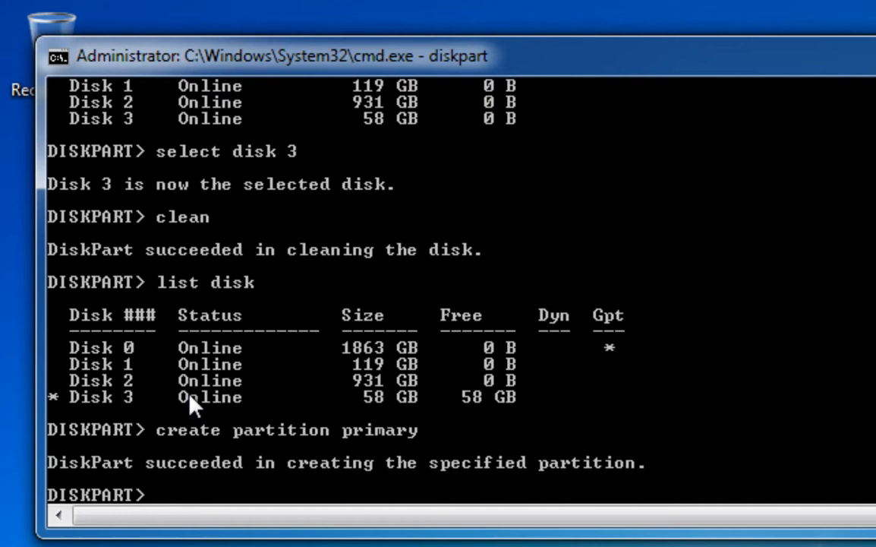
Select partition 1 and mark it active
{"action": "type", "text": "select"}
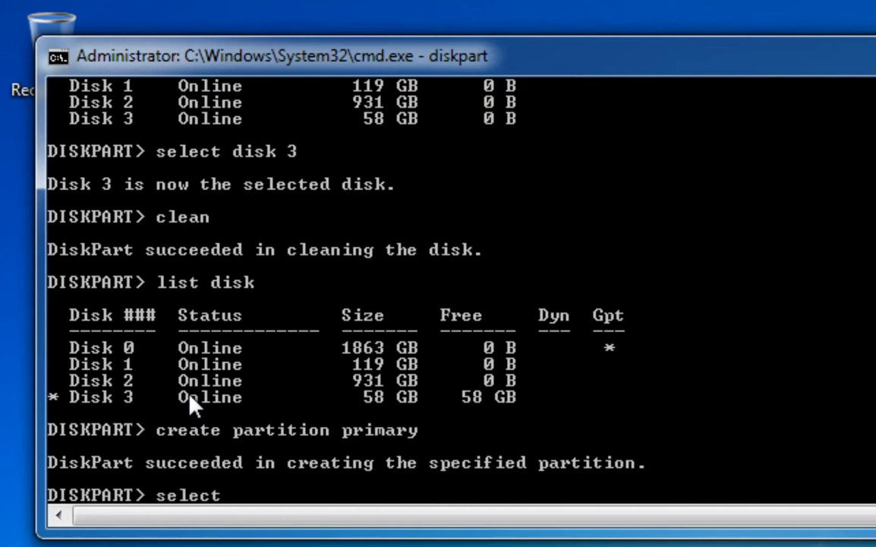
{"action": "type", "text": "partition 1"}
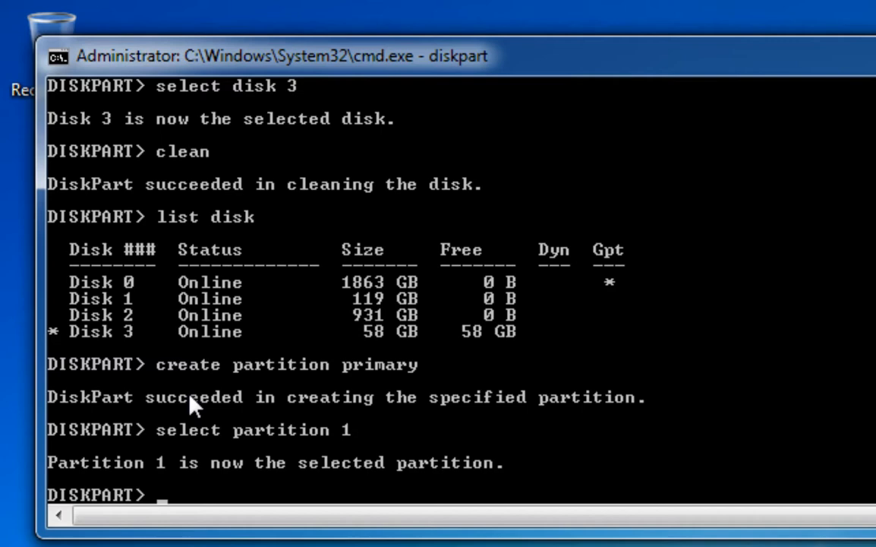
{"action": "type", "text": "active"}
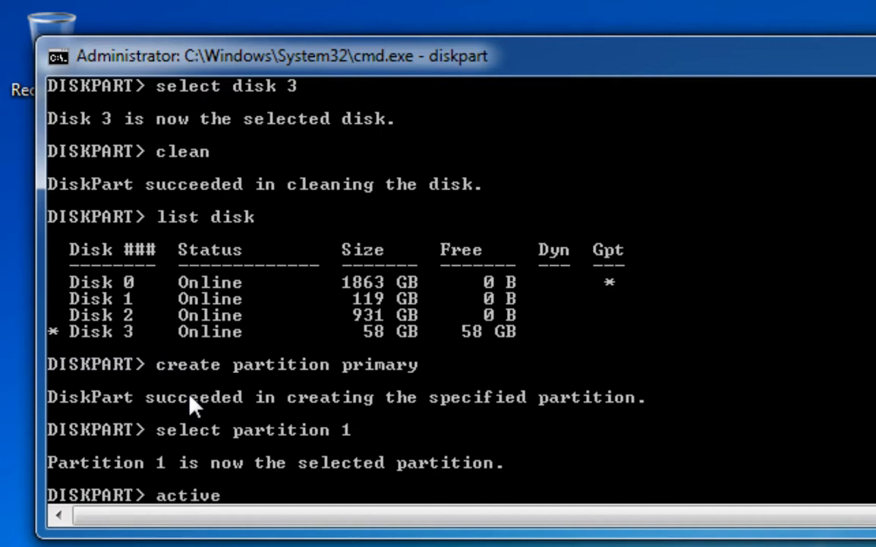
{"action": "scroll", "scroll_direction": "up", "scroll_amount": 3}
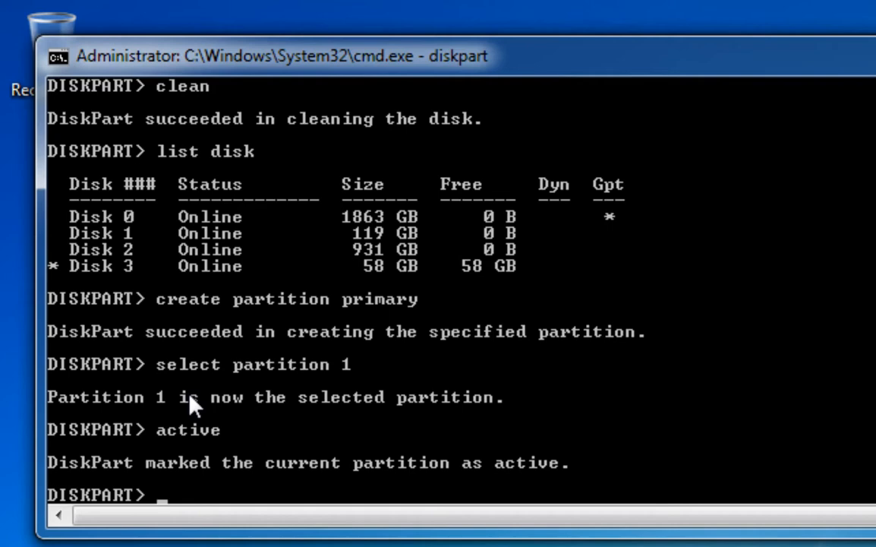
Quick-format the disk 3 partition as NTFS with the label 'Flash'
{"action": "type", "text": "format"}
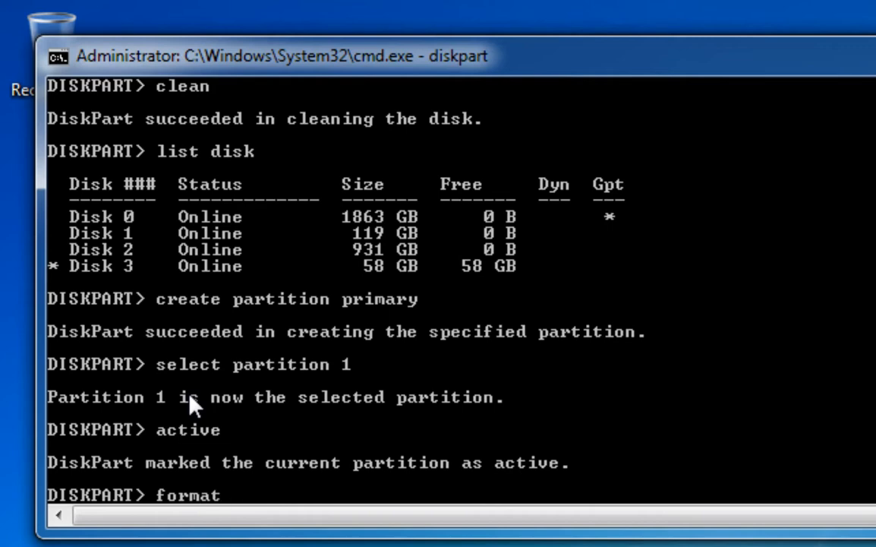
{"action": "type", "text": "FS"}
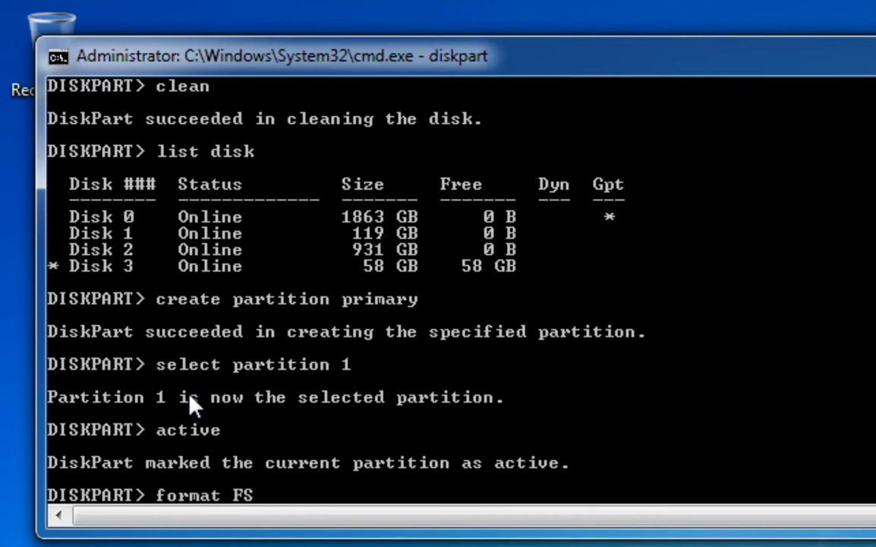
{"action": "type", "text": "=N"}
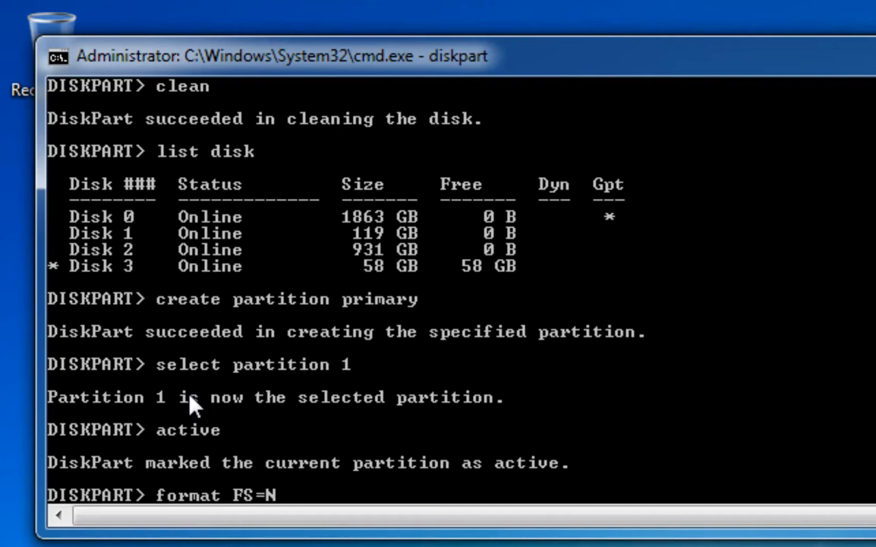
{"action": "type", "text": "TFS"}
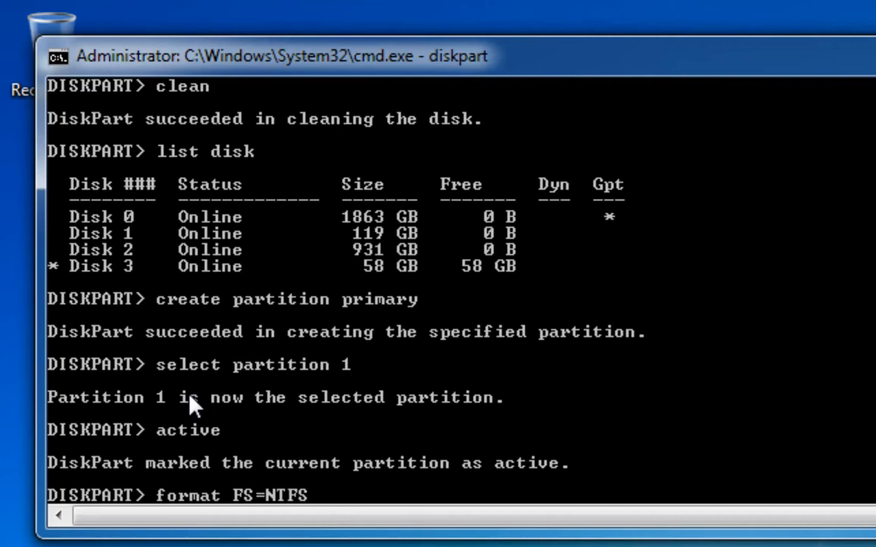
{"action": "type", "text": "lab"}
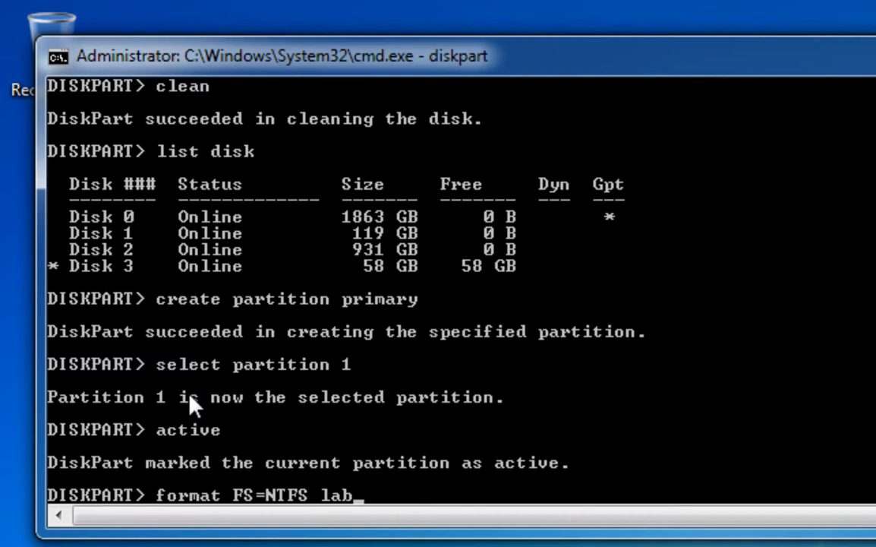
{"action": "type", "text": "el="}
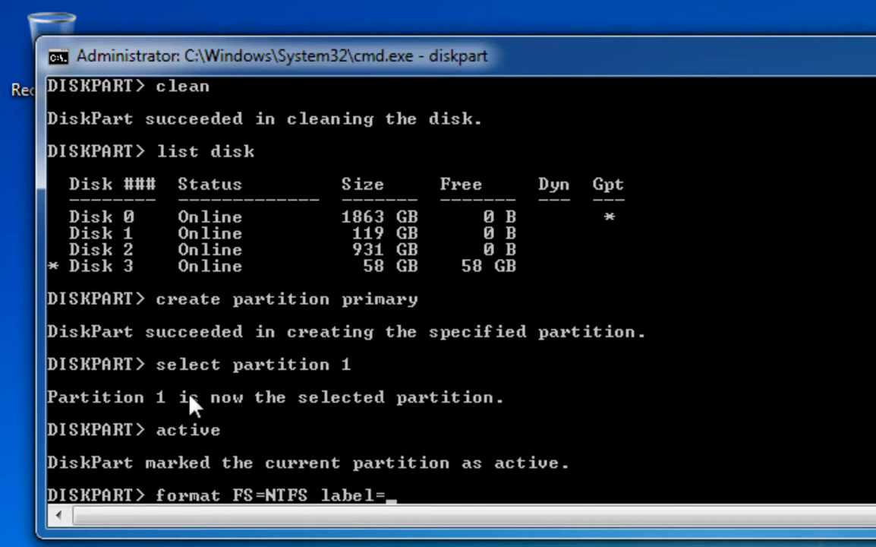
{"action": "type", "text": "Flash"}
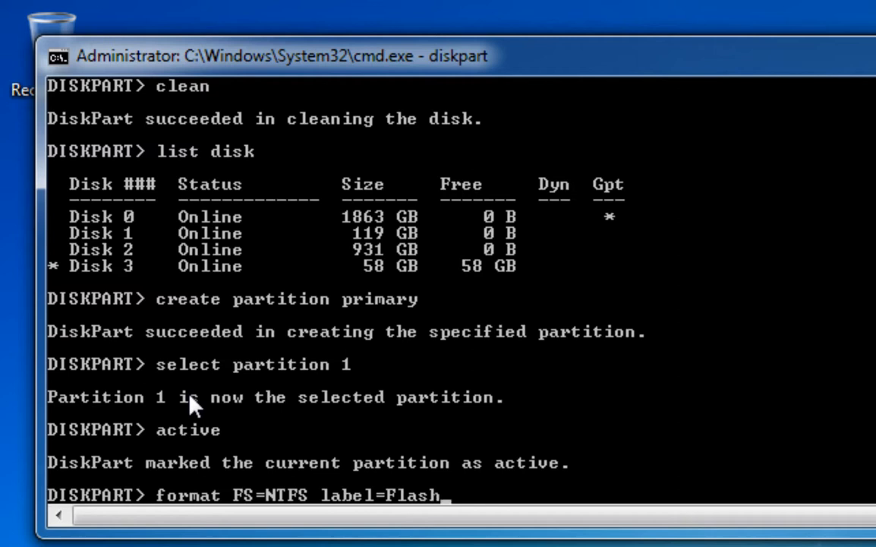
{"action": "type", "text": "qu"}
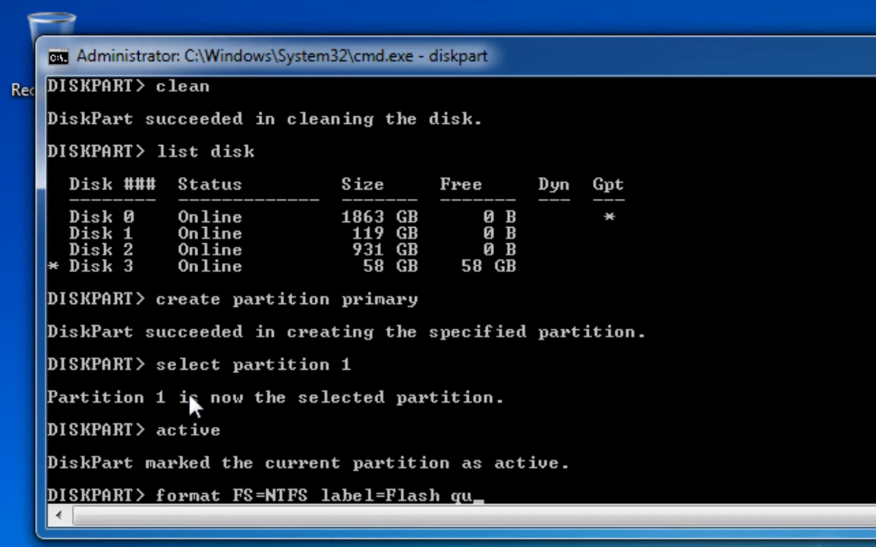
{"action": "type", "text": "ick"}
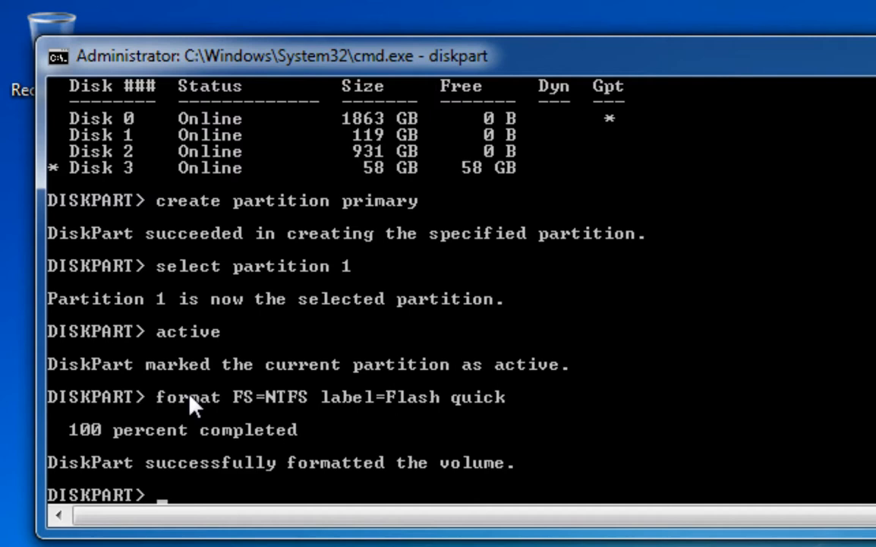
Assign drive letter F to the Flash volume and exit DiskPart
{"action": "type", "text": "assign"}
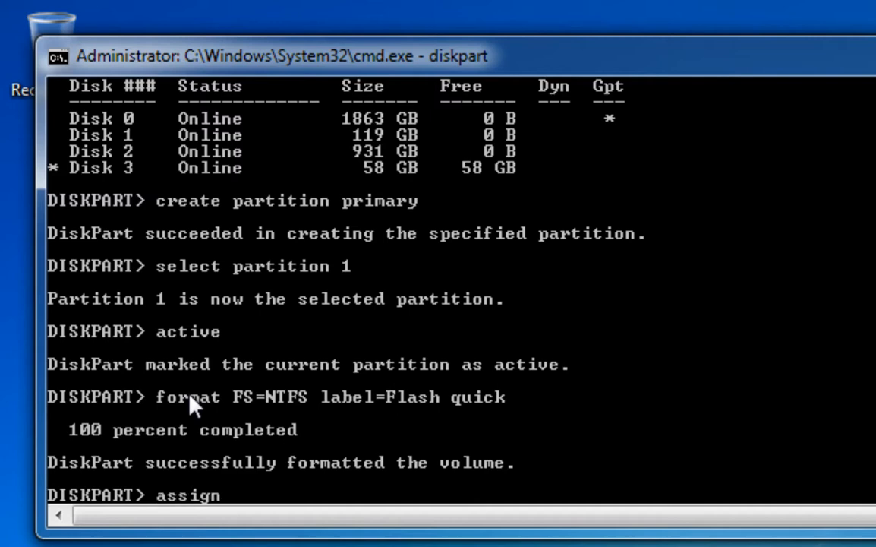
{"action": "type", "text": "letter"}
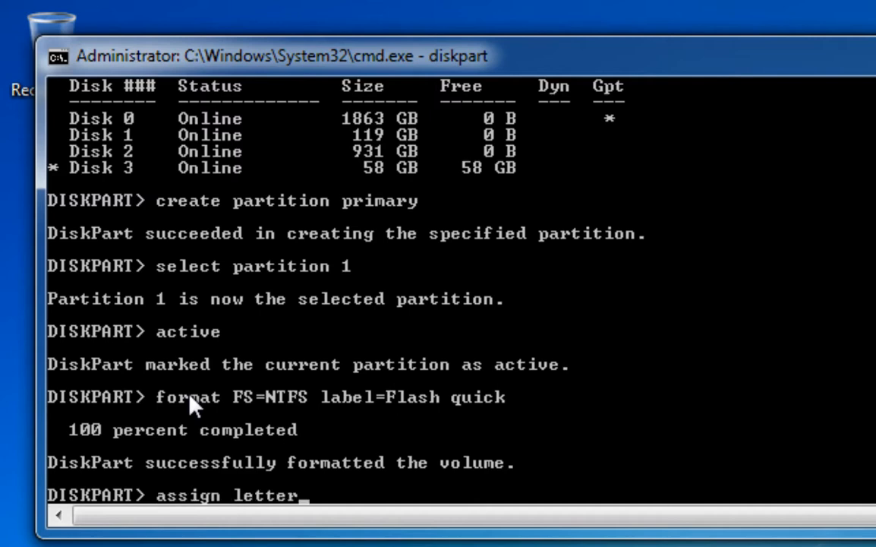
{"action": "type", "text": "="}
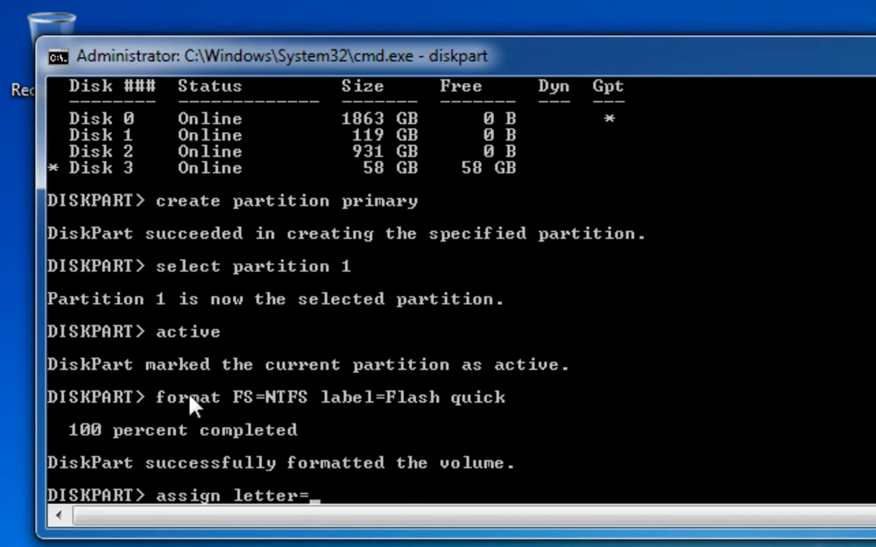
{"action": "type", "text": "F"}
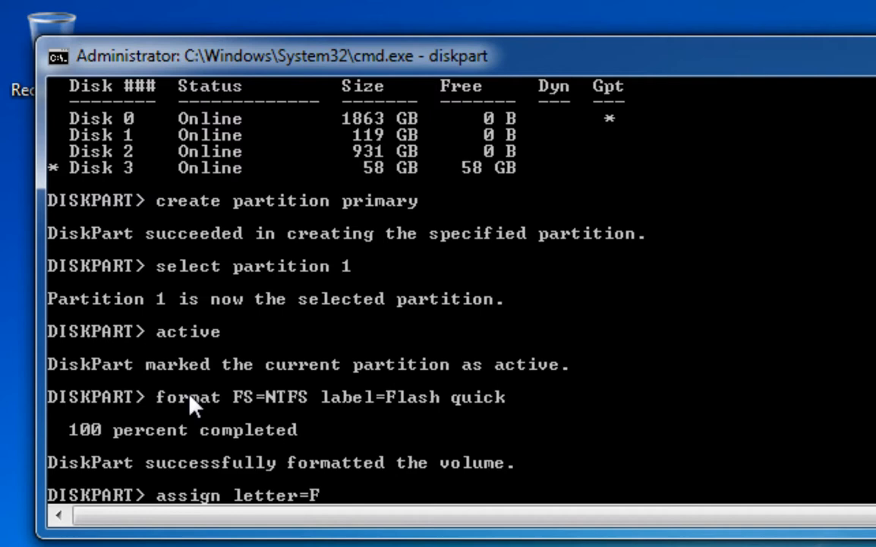
{"action": "key", "text": "Return"}
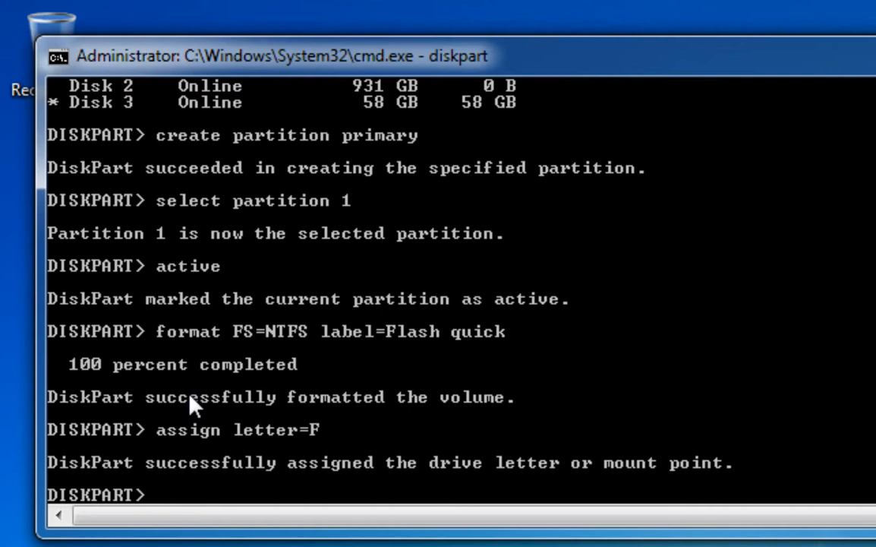
{"action": "type", "text": "exit"}
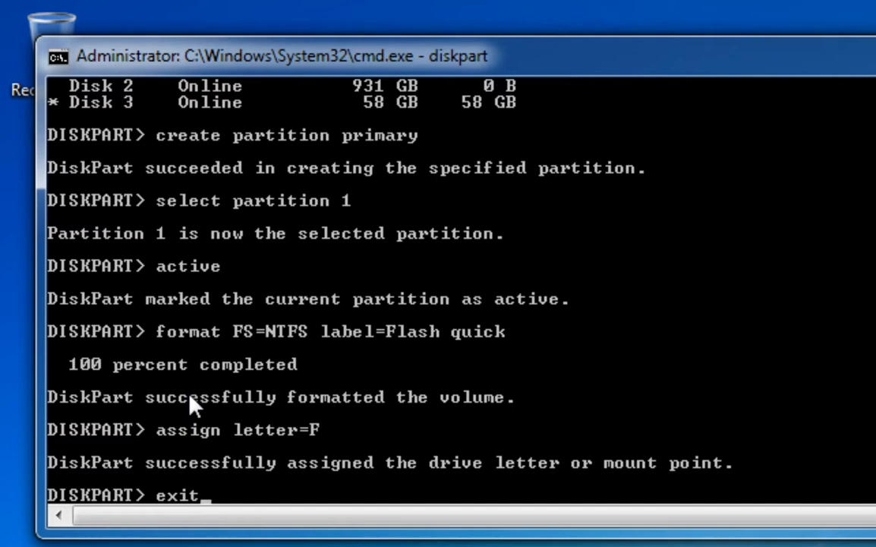
{"action": "key", "text": "Return"}
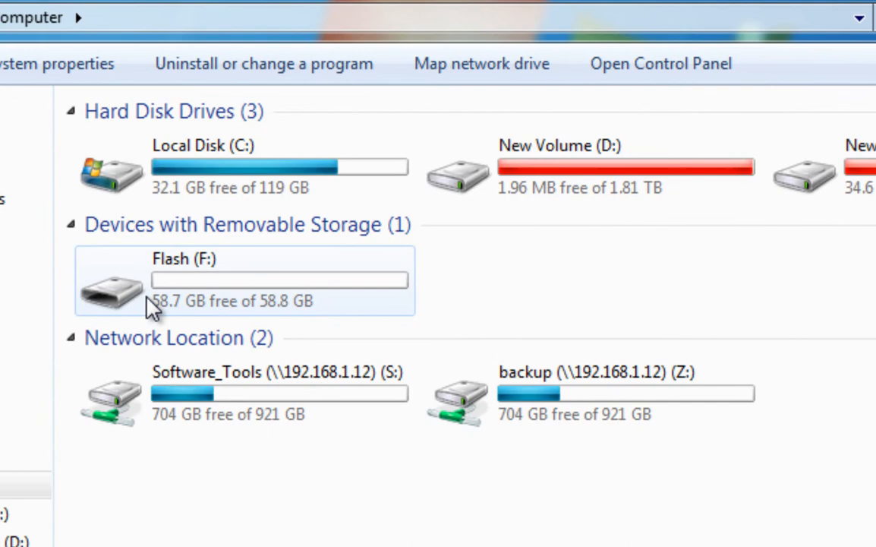
{"action": "mouse_move", "coordinate": [117, 288]}
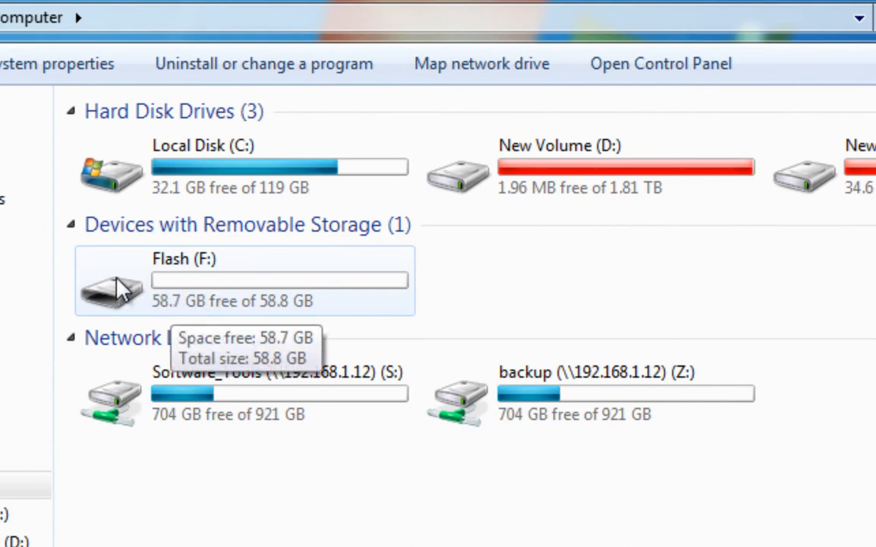
{"action": "mouse_move", "coordinate": [174, 310]}
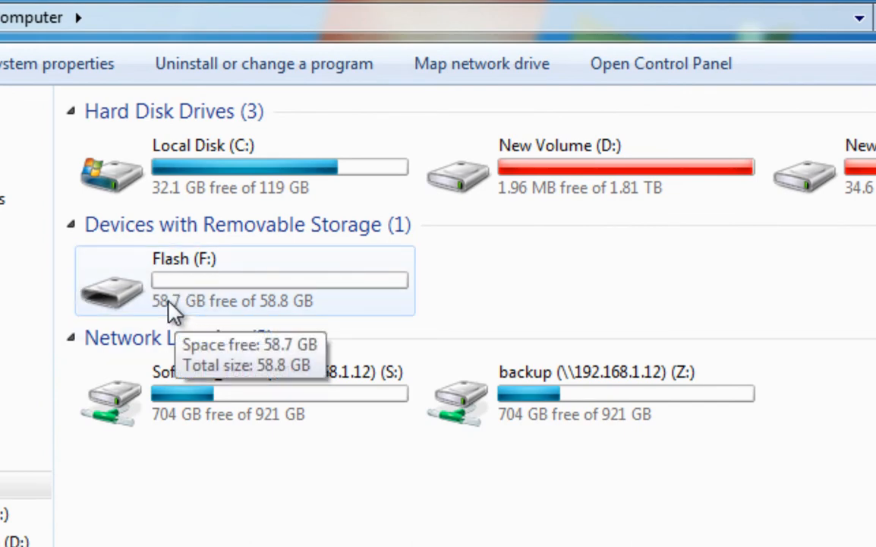
{"action": "mouse_move", "coordinate": [161, 311]}
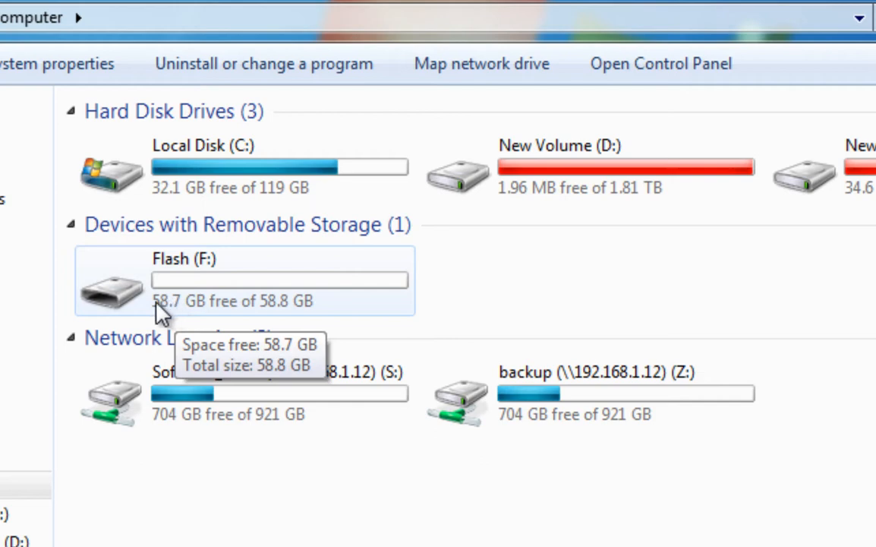
{"action": "mouse_move", "coordinate": [634, 166]}
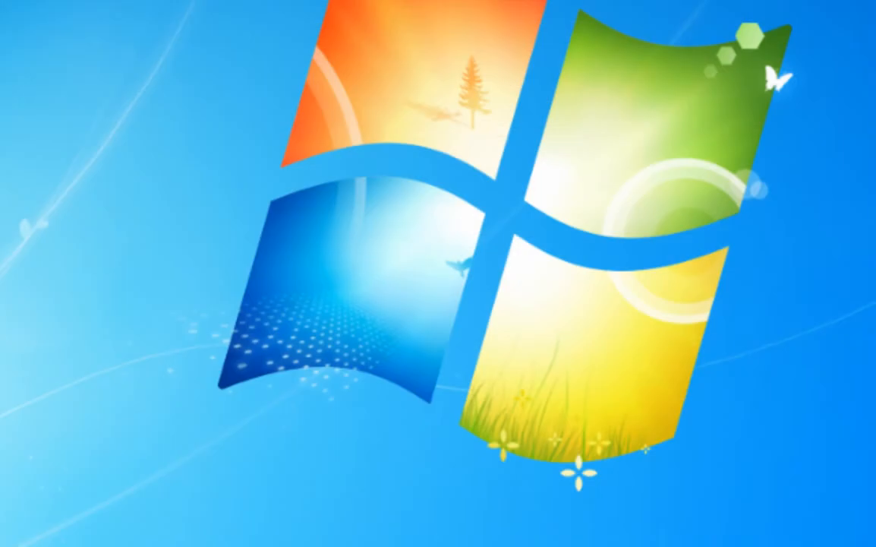
Search Start for cmd and run Command Prompt as administrator
{"action": "left_click", "coordinate": [30, 524]}
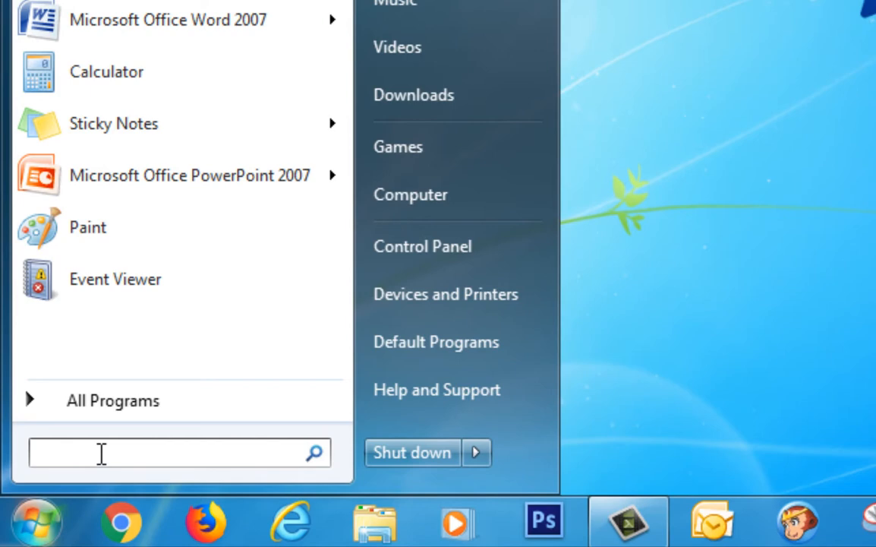
{"action": "type", "text": "cmd"}
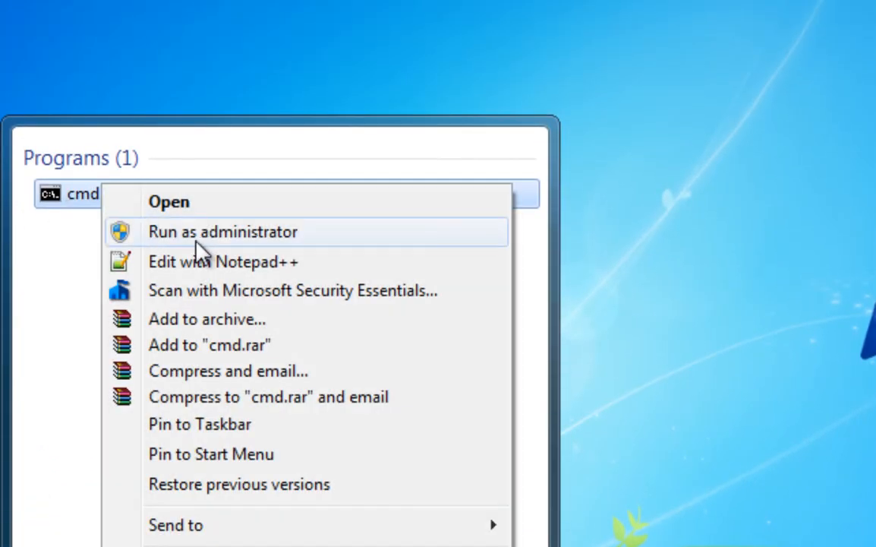
{"action": "left_click", "coordinate": [223, 232]}
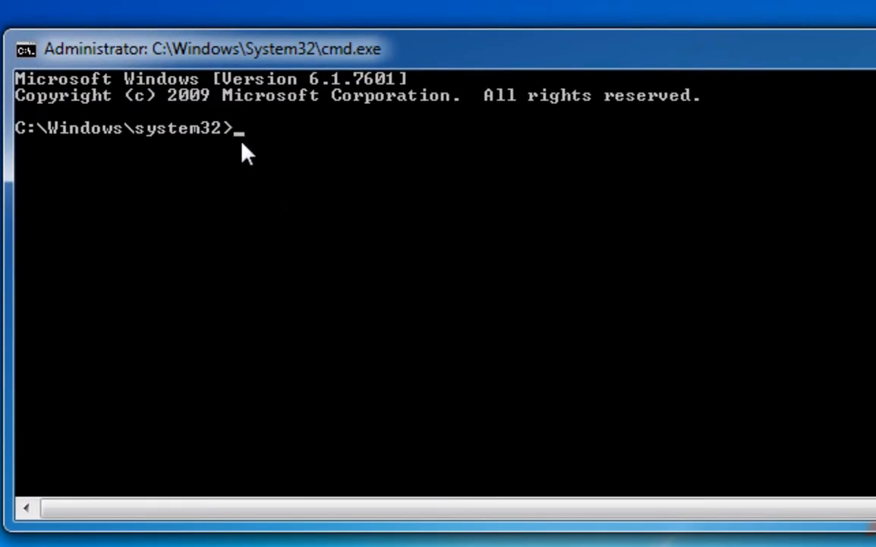
Start DiskPart and list all disks
{"action": "type", "text": "diskpart"}
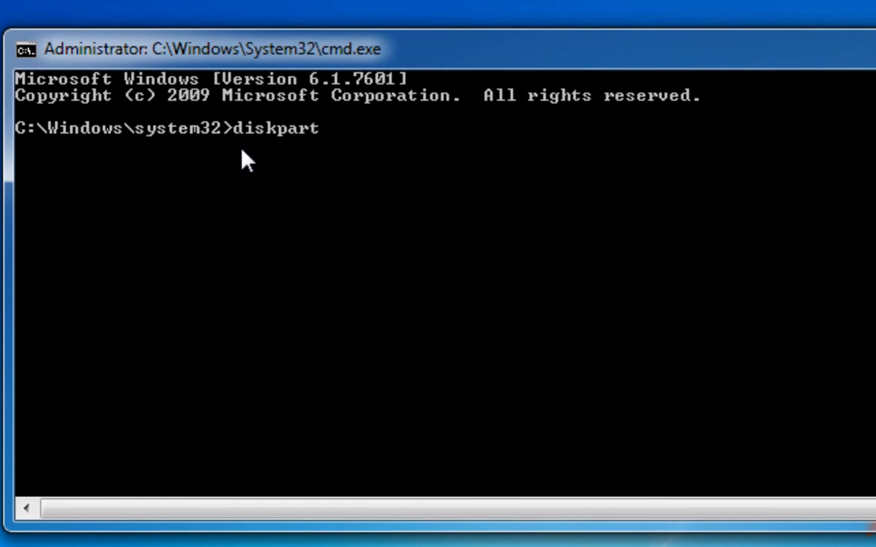
{"action": "key", "text": "Return"}
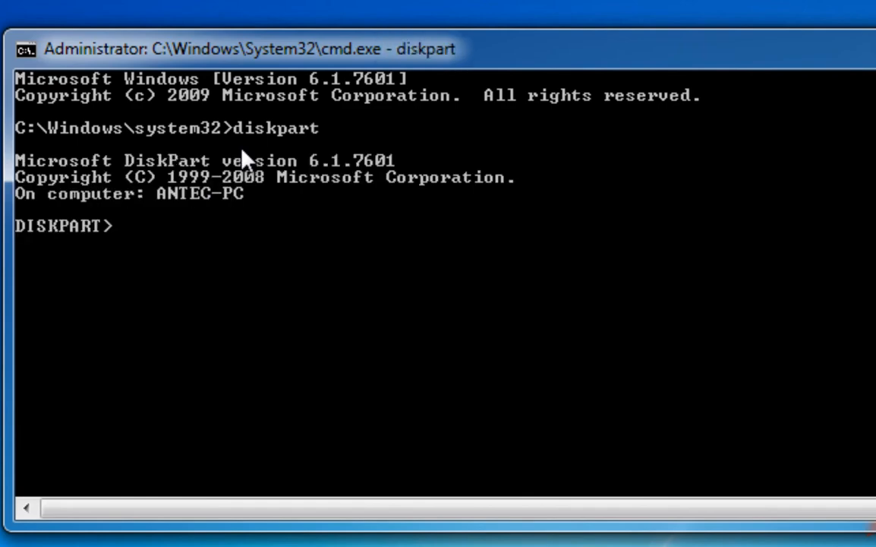
{"action": "type", "text": "list disk"}
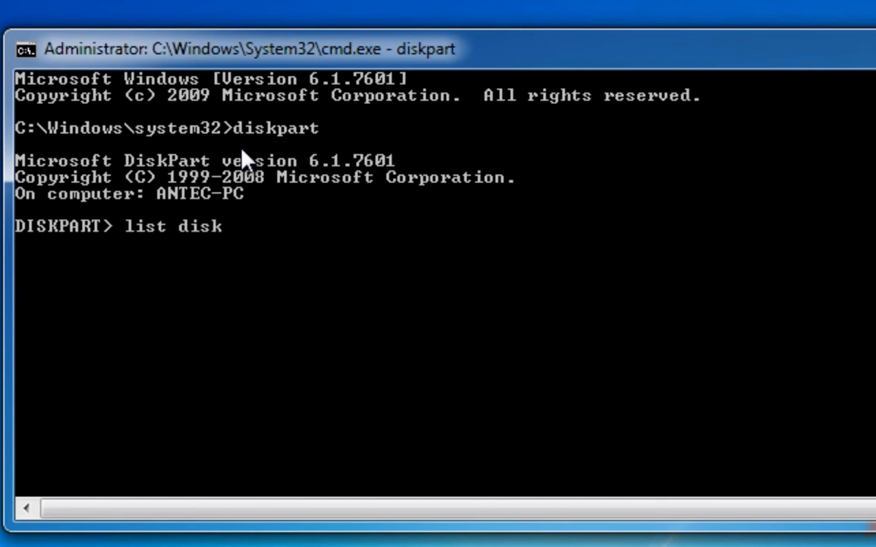
{"action": "key", "text": "Return"}
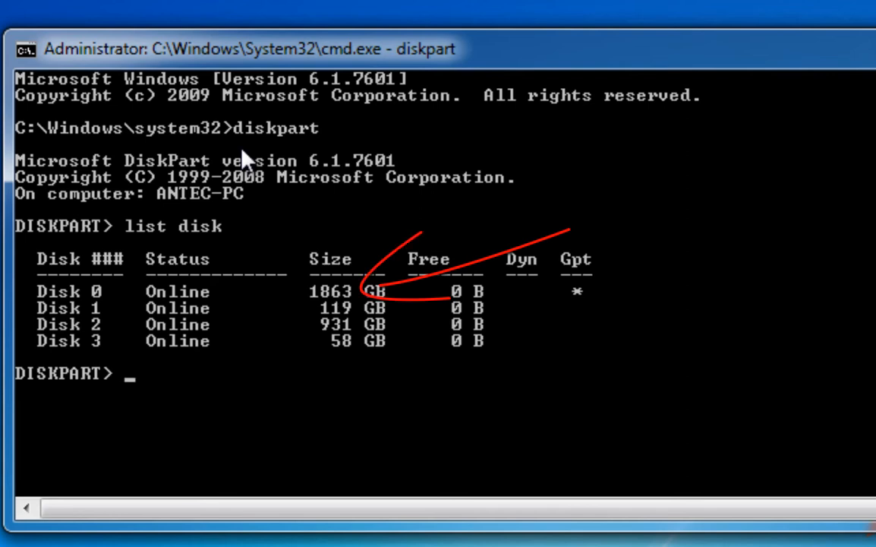
Select disk 0 (1863 GB) and clean it
{"action": "type", "text": "select"}
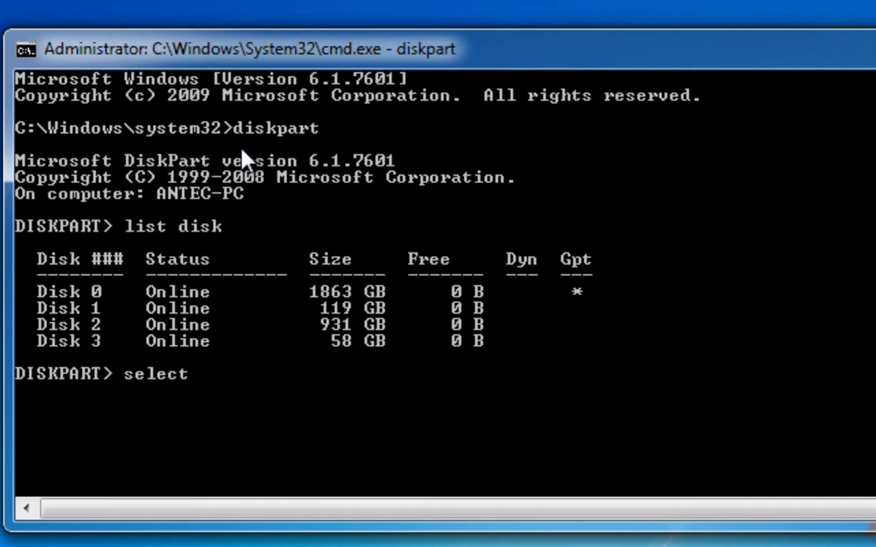
{"action": "type", "text": "disk 0"}
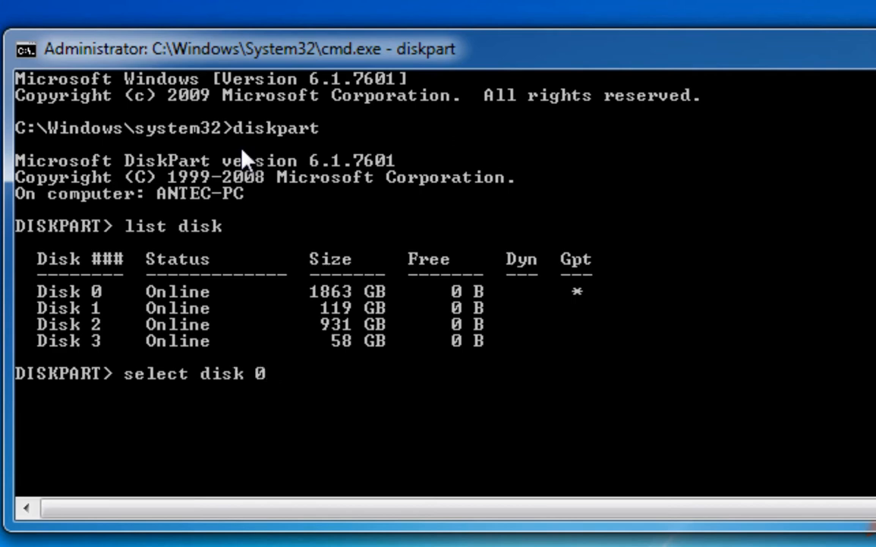
{"action": "key", "text": "Return"}
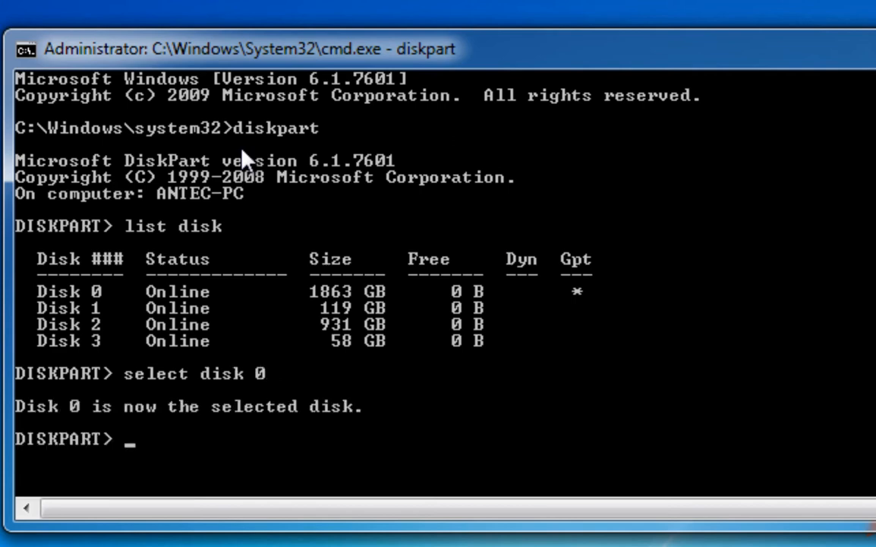
{"action": "type", "text": "clean"}
{"action": "type", "text": "list disk"}
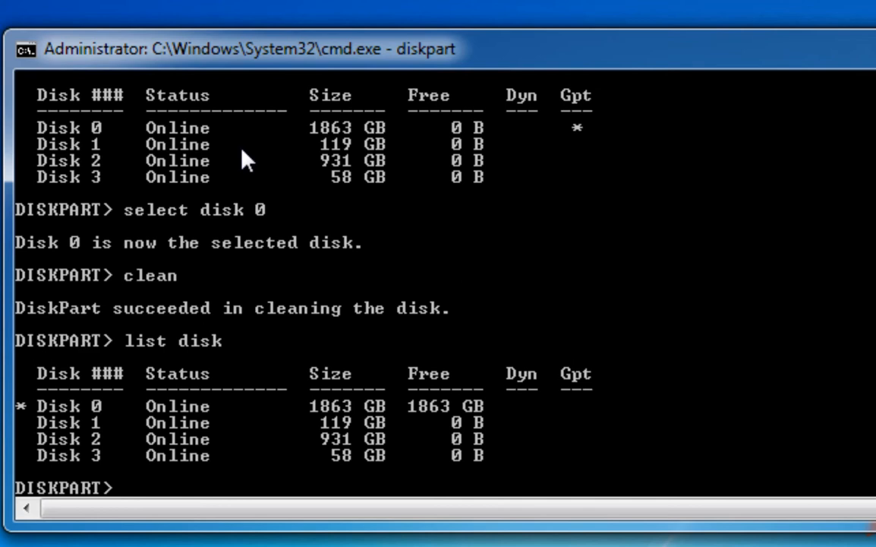
Create a primary partition on the cleaned disk 0
{"action": "type", "text": "create"}
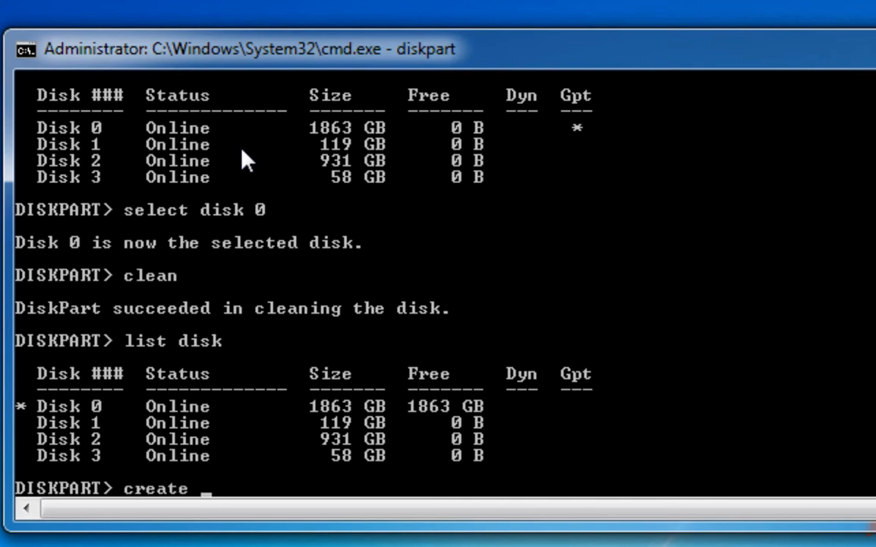
{"action": "type", "text": "partiti"}
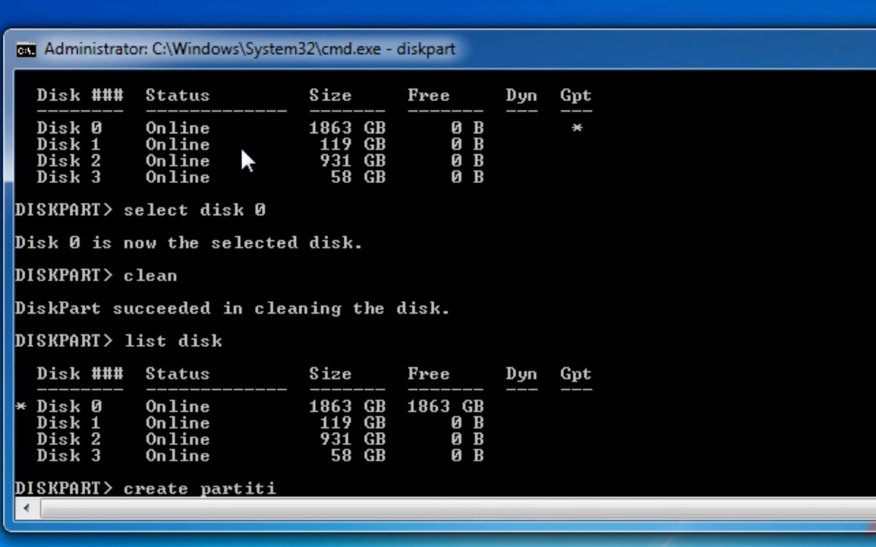
{"action": "type", "text": "on"}
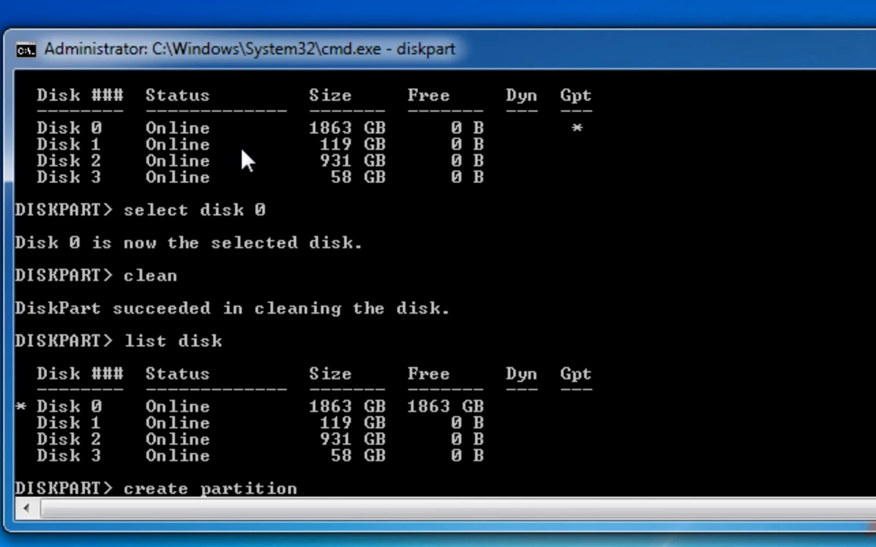
{"action": "type", "text": "primary"}
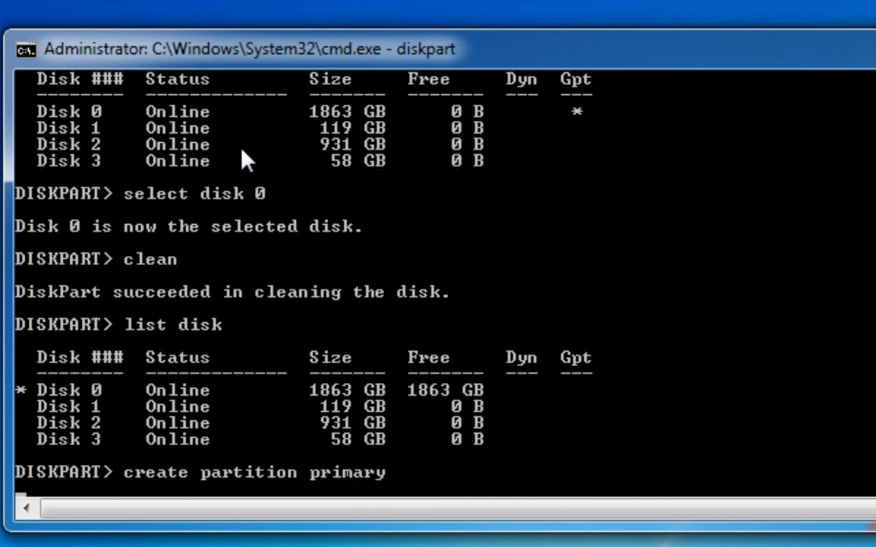
{"action": "key", "text": "Return"}
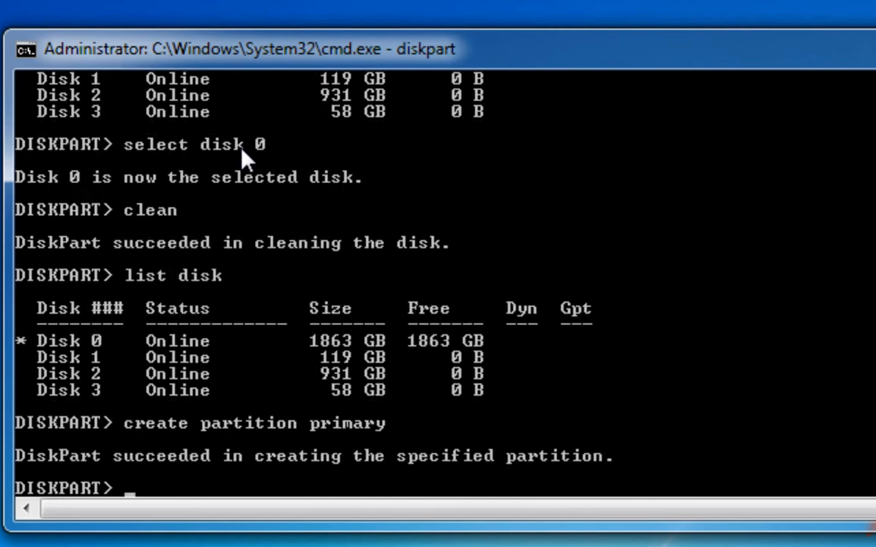
Select partition 1 and mark it active
{"action": "type", "text": "select"}
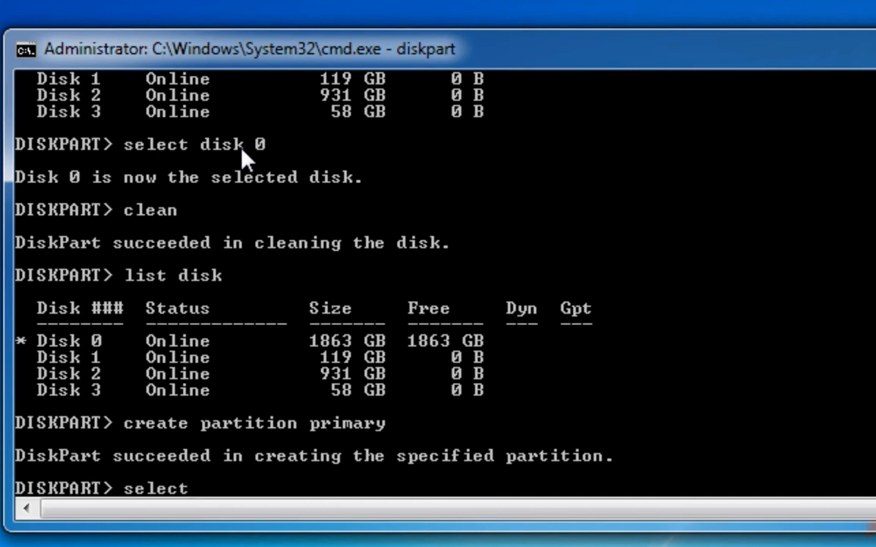
{"action": "type", "text": "partition 1"}
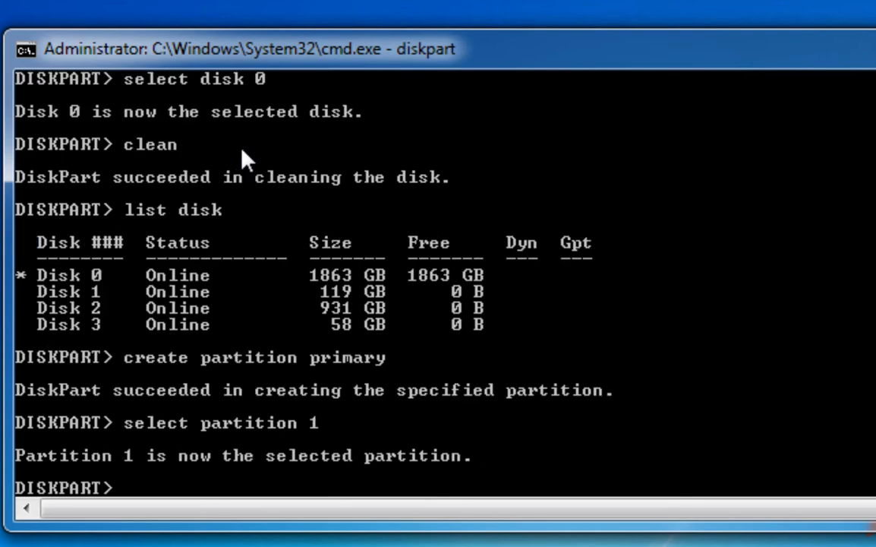
{"action": "type", "text": "active"}
{"action": "type", "text": "f"}
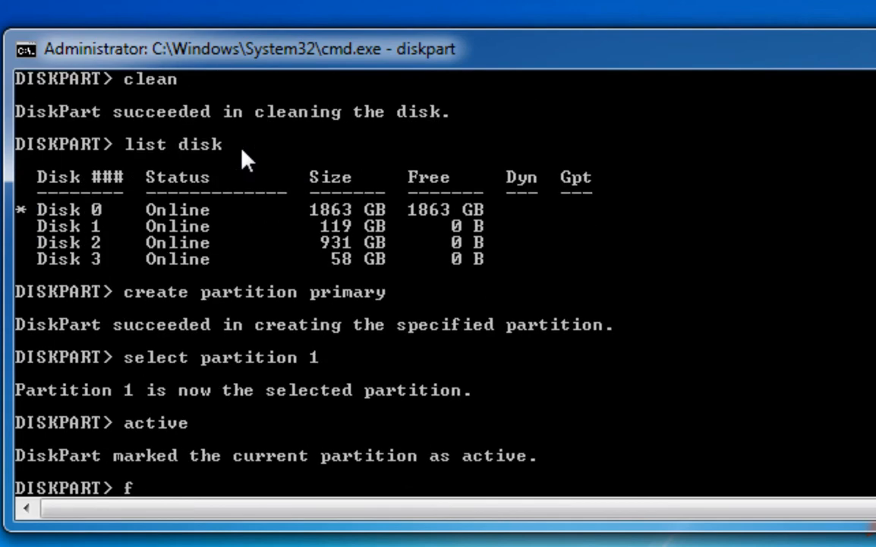
Quick-format disk 0's new partition as NTFS labelled 'Data' with 'format FS=NTFS label=Data quick'
{"action": "type", "text": "ormat"}
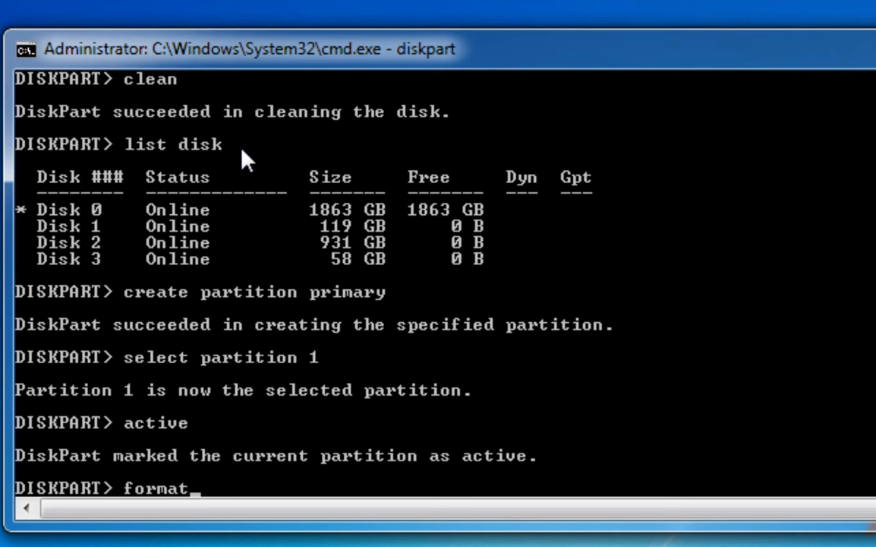
{"action": "type", "text": "FS"}
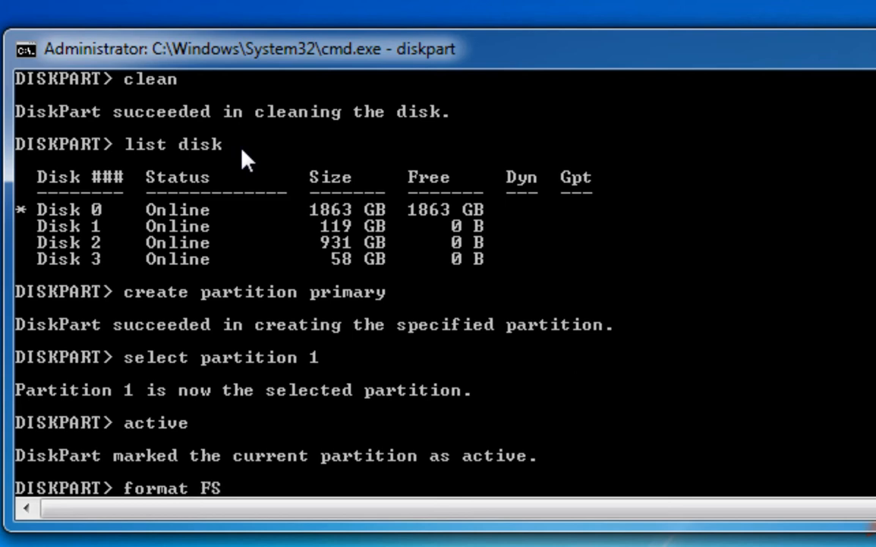
{"action": "type", "text": "="}
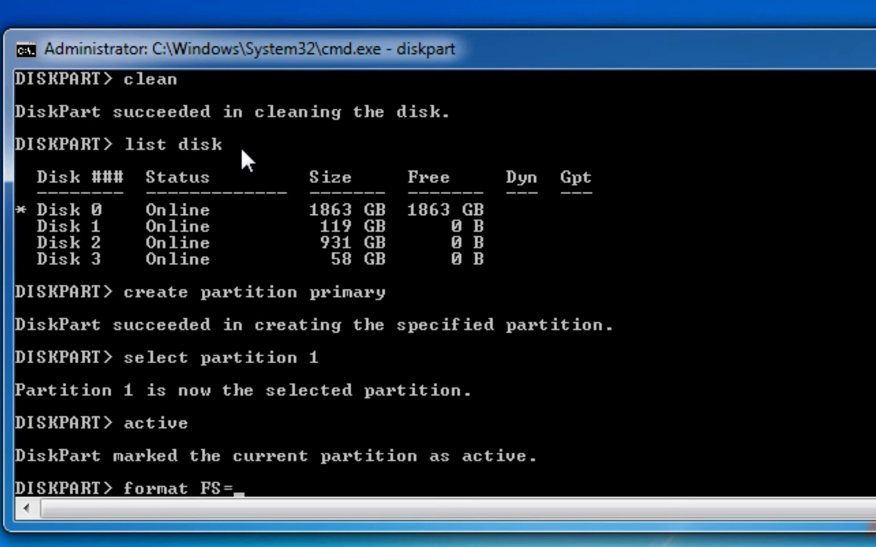
{"action": "type", "text": "NTFS"}
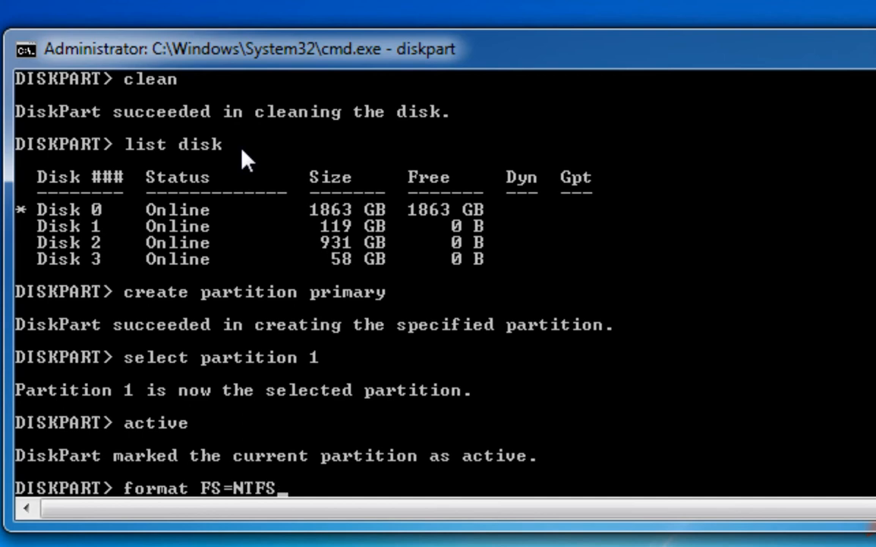
{"action": "type", "text": "label"}
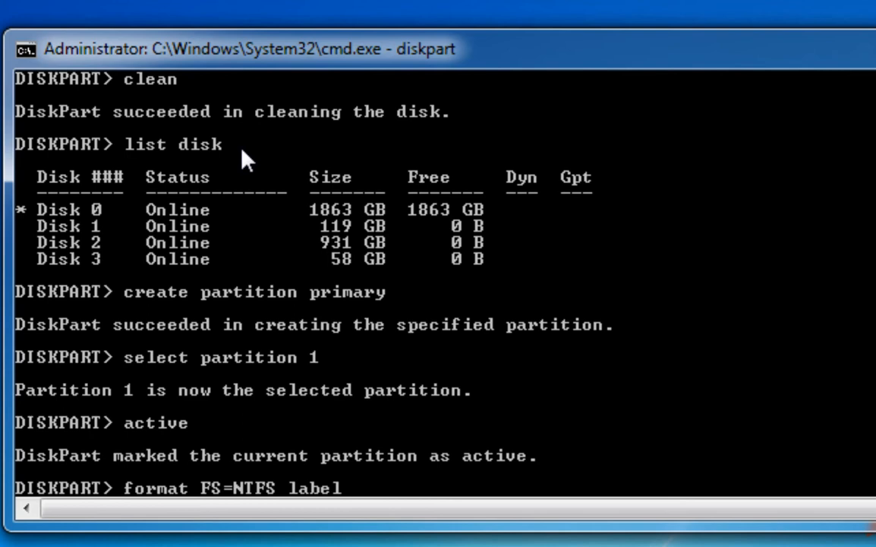
{"action": "type", "text": "="}
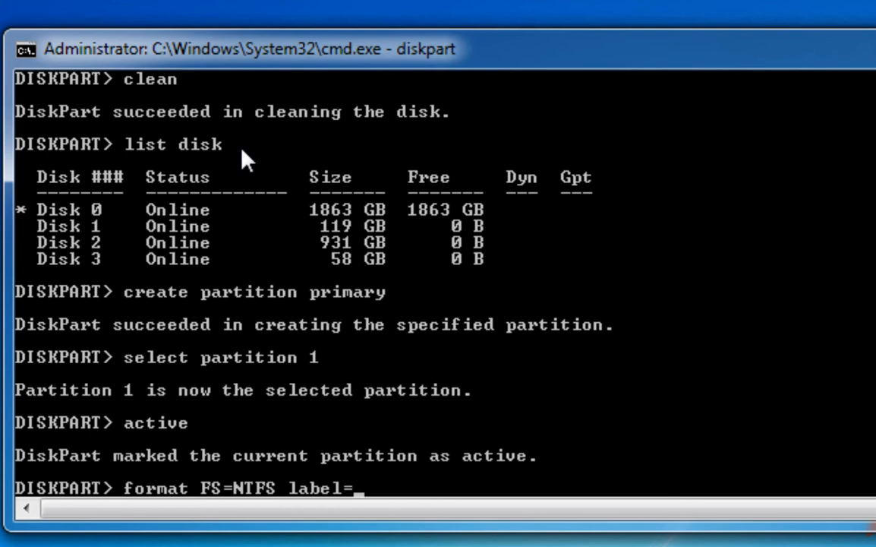
{"action": "type", "text": "Data"}
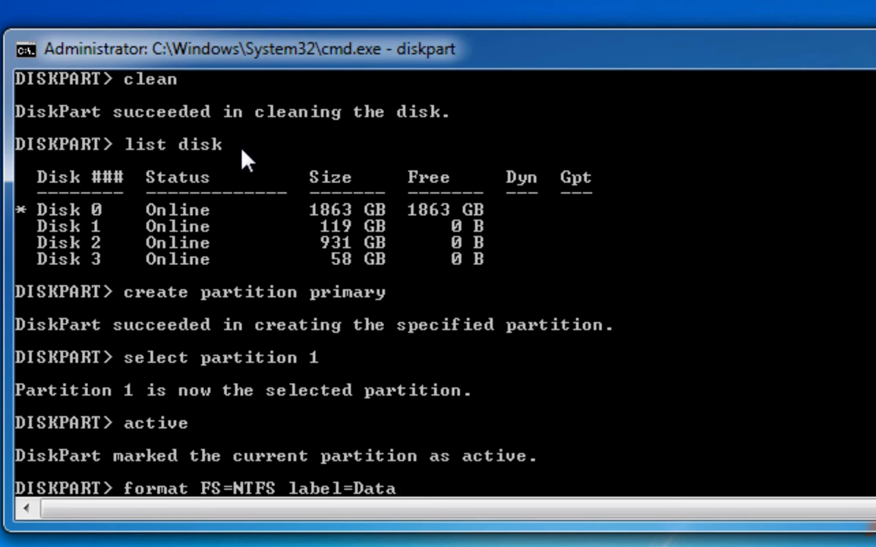
{"action": "type", "text": "quick"}
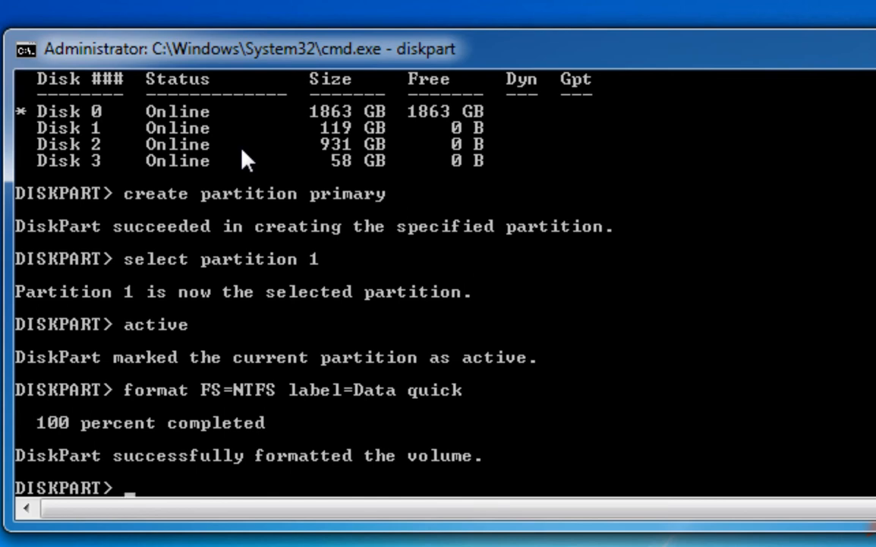
Give the Data partition drive letter D with 'assign letter=D', then quit DiskPart
{"action": "type", "text": "assign"}
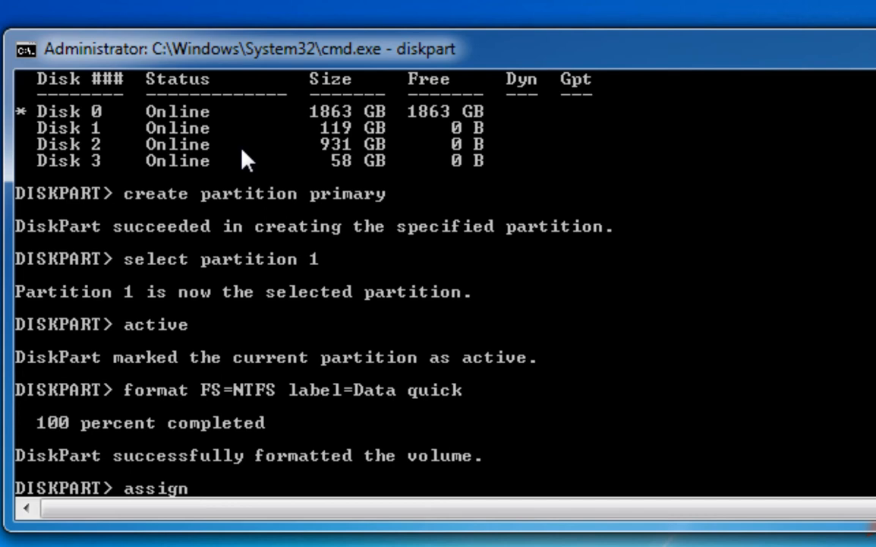
{"action": "type", "text": "letter="}
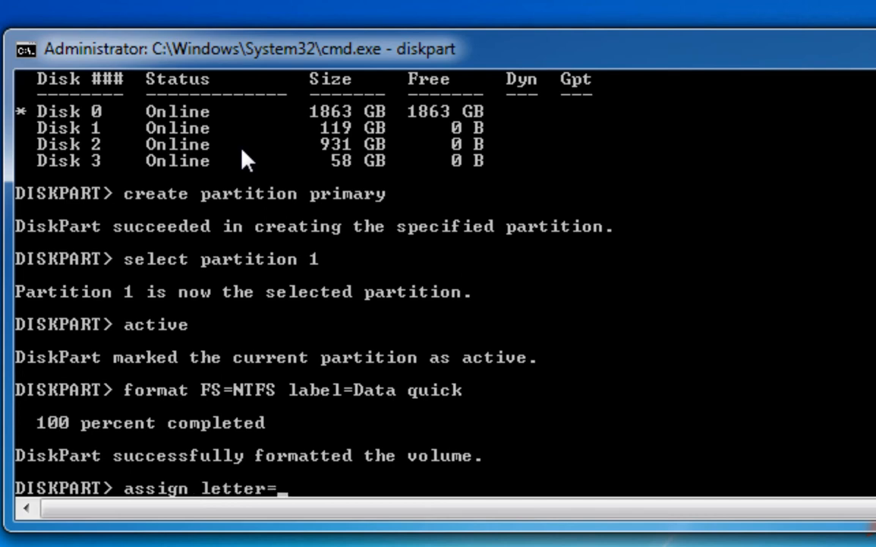
{"action": "type", "text": "D"}
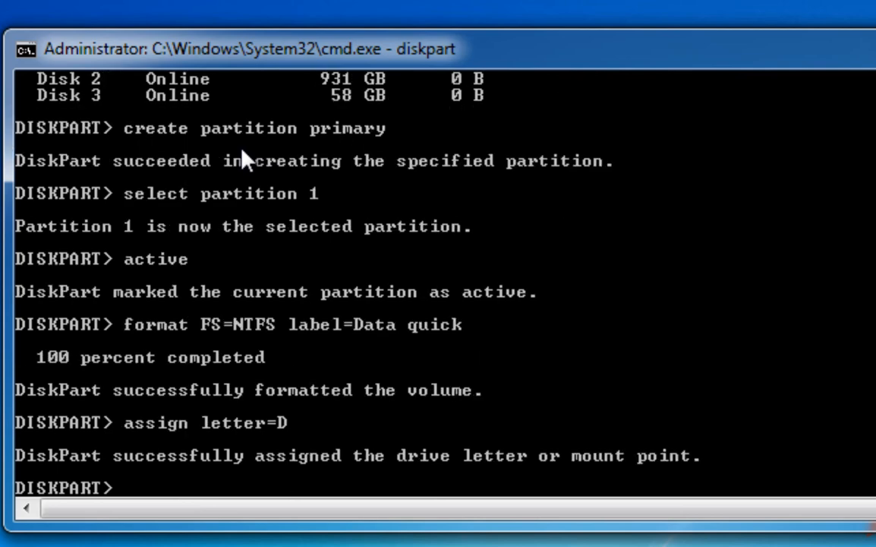
{"action": "type", "text": "exit"}
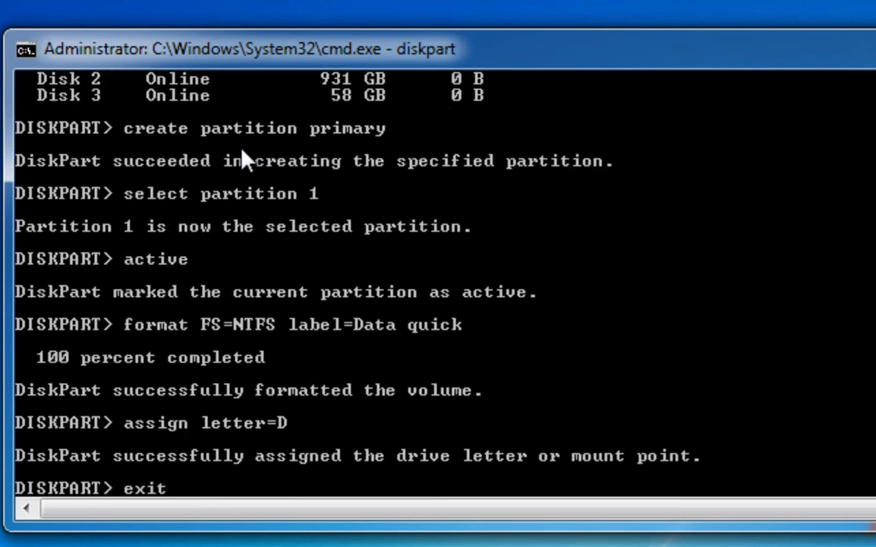
{"action": "key", "text": "Return"}
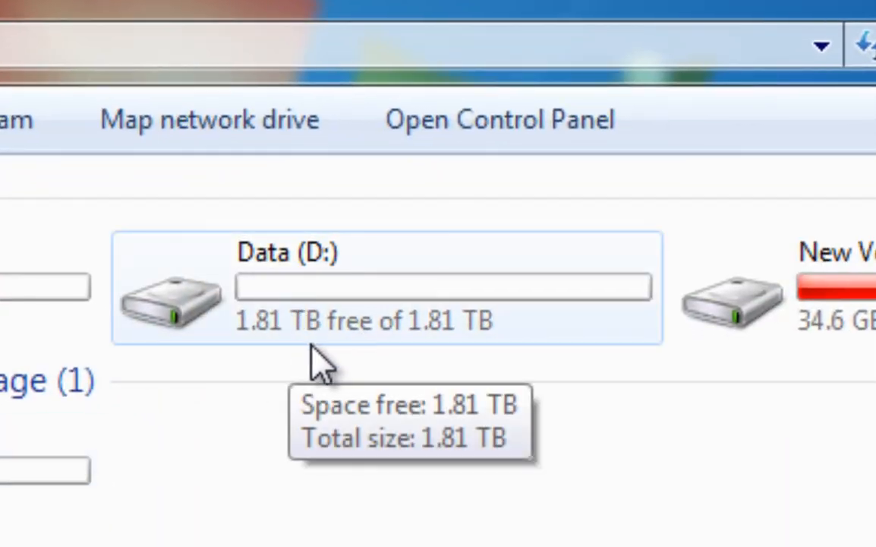
{"action": "mouse_move", "coordinate": [304, 304]}
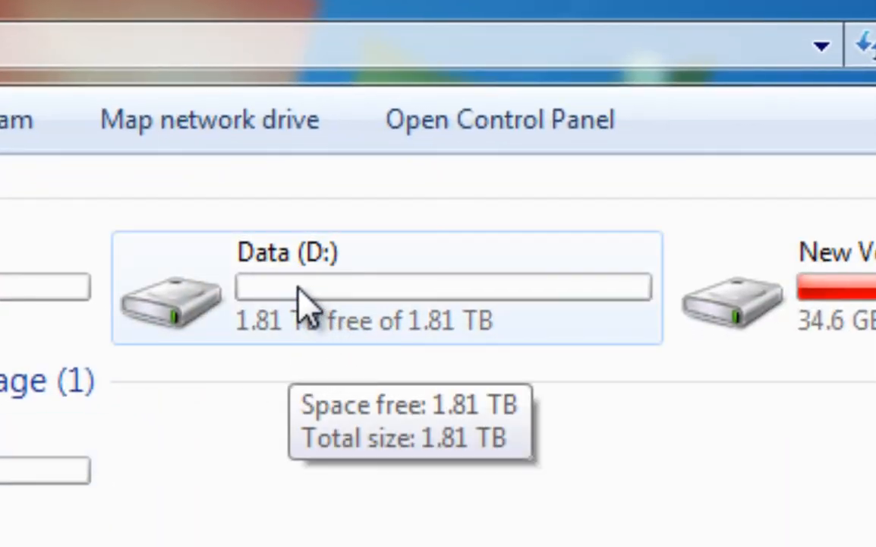
{"action": "mouse_move", "coordinate": [354, 323]}
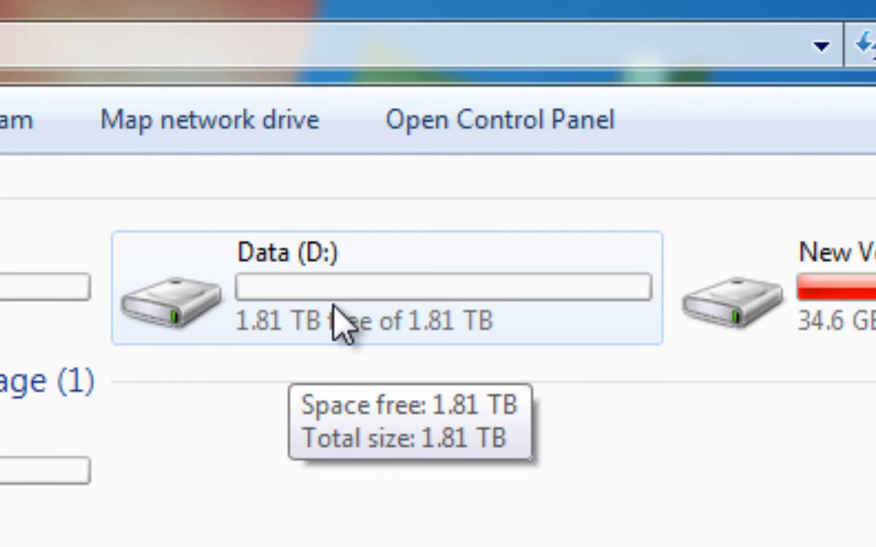
{"action": "mouse_move", "coordinate": [338, 327]}
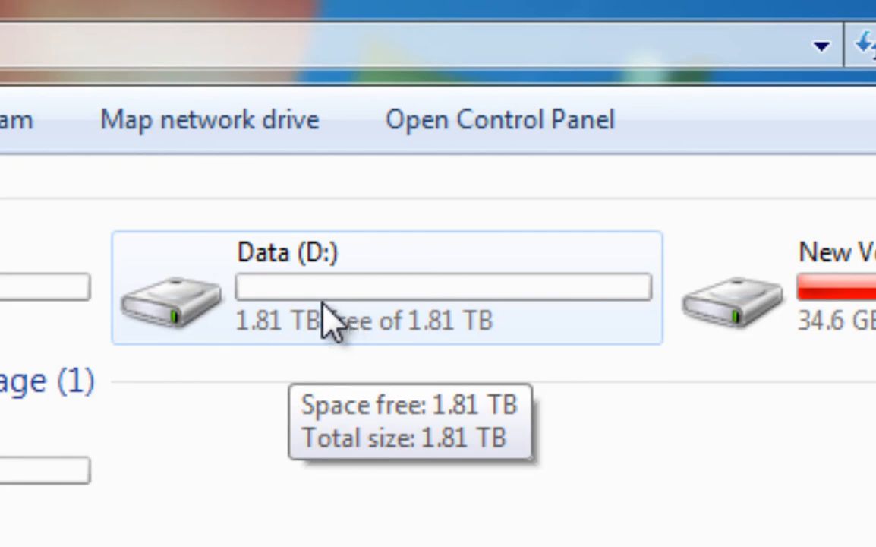
{"action": "mouse_move", "coordinate": [304, 345]}
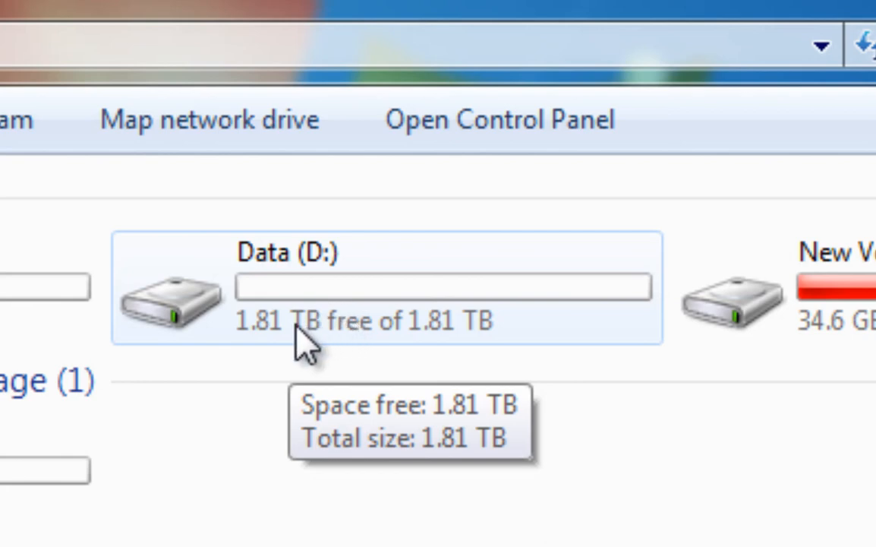